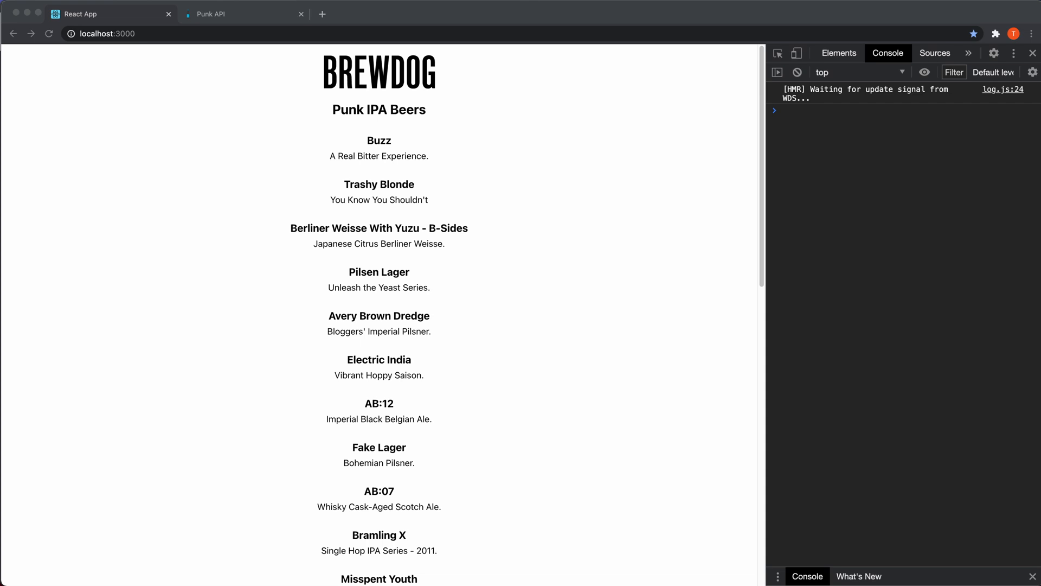
mouse_move(430, 248)
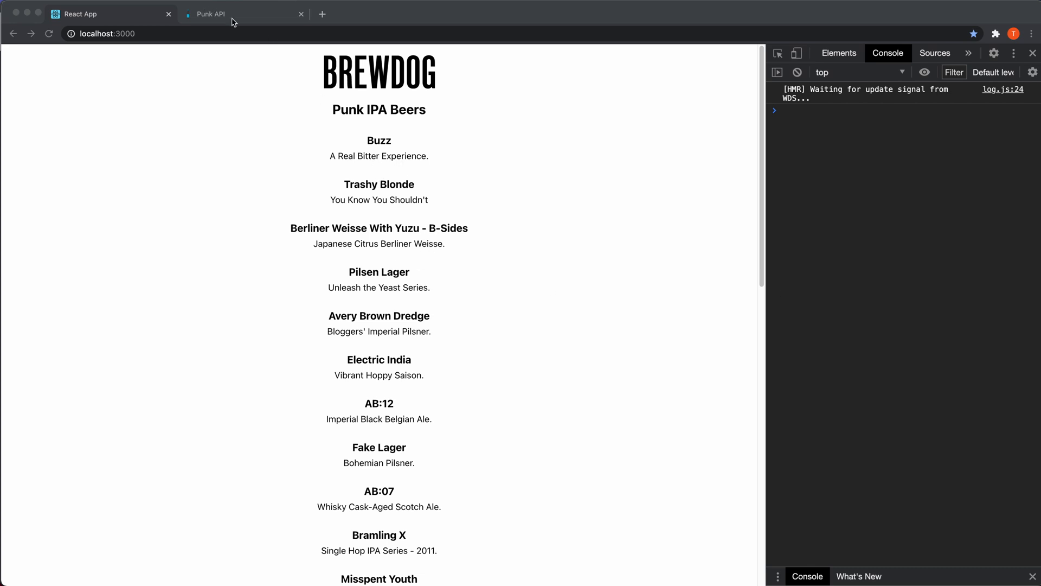
Switch to the Punk API tab and scroll through the punkapi.com homepage.
click(224, 14)
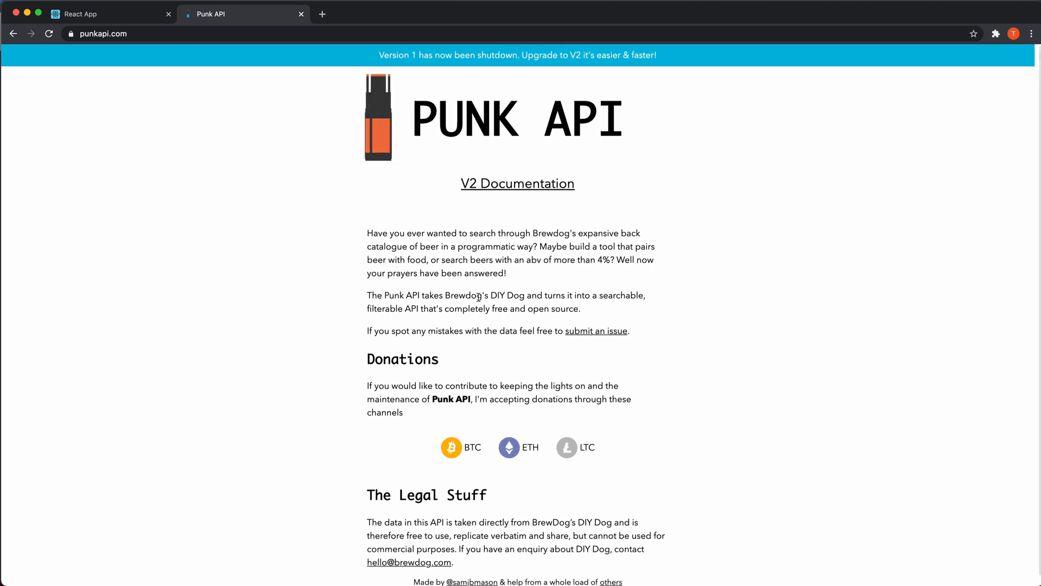
mouse_move(505, 232)
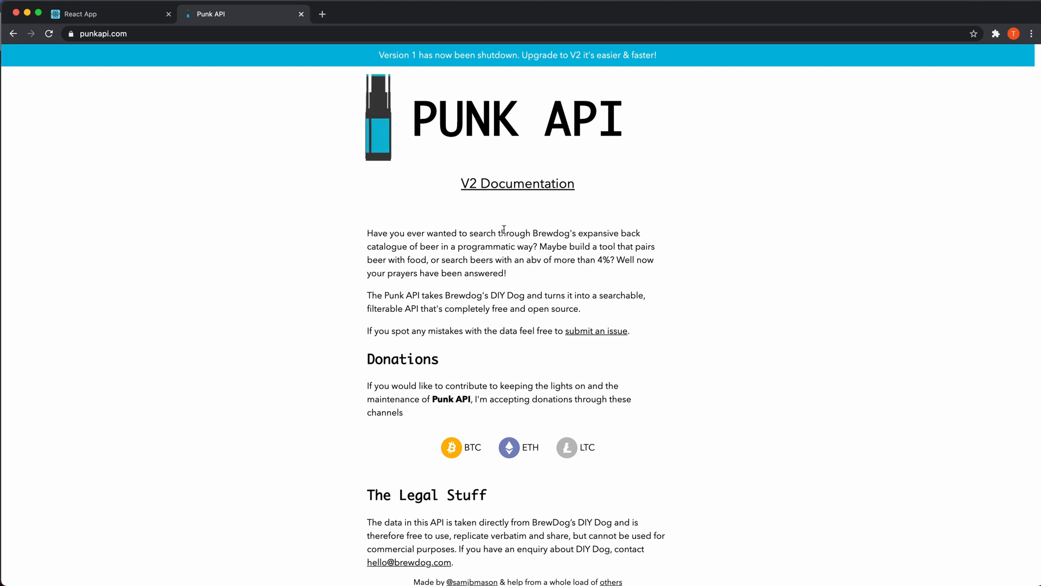
scroll(down, 3)
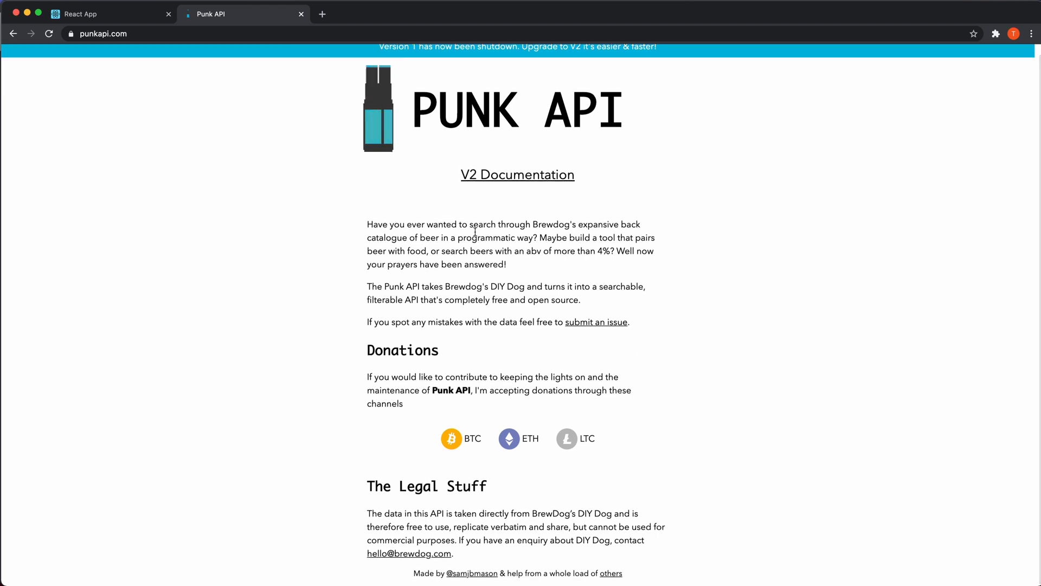
Return to the React App tab, highlight the first beers and scroll the list from Buzz to Bad Pixie.
click(98, 14)
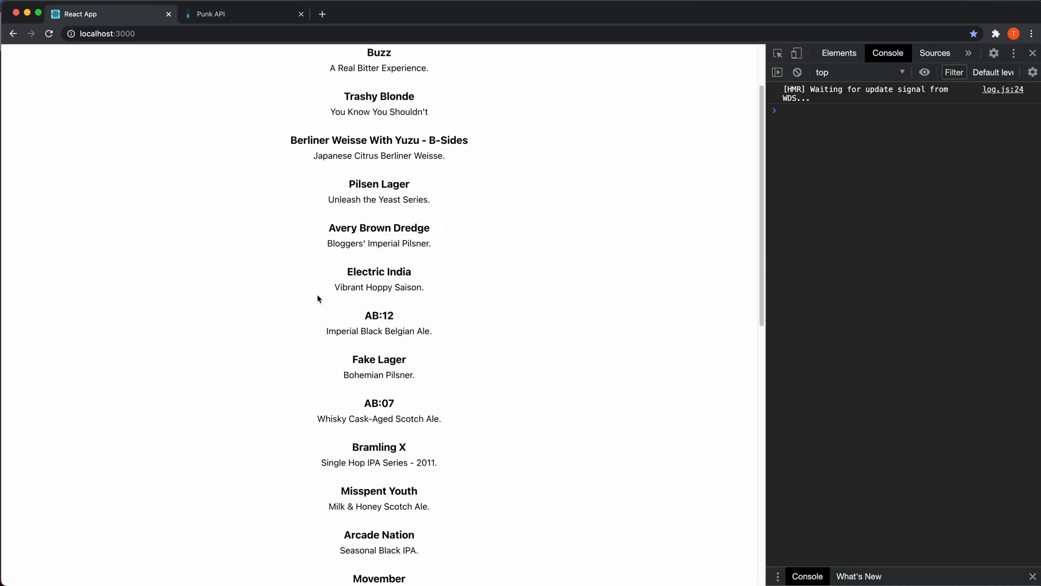
scroll(down, 3)
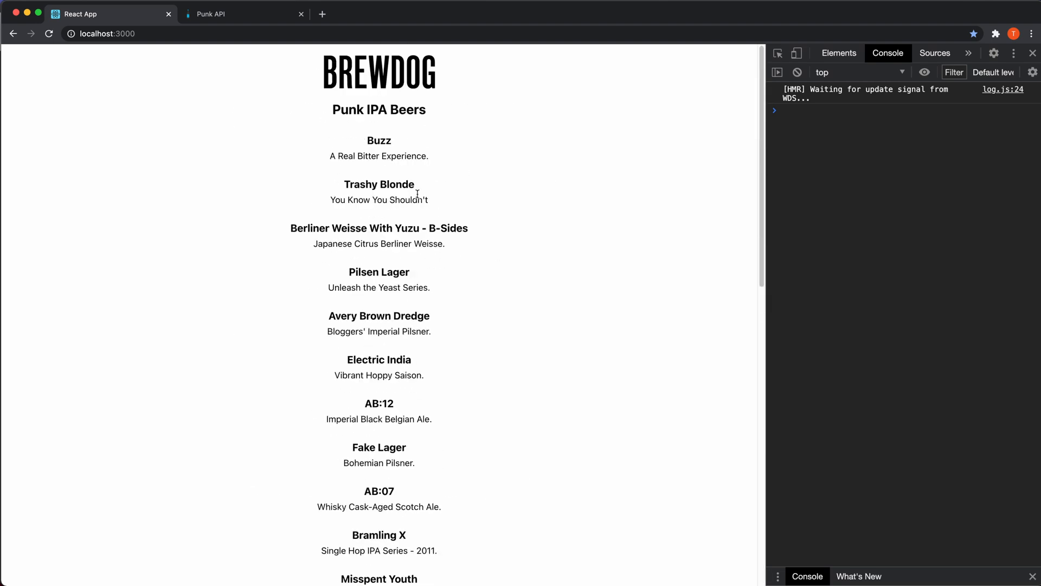
mouse_move(504, 197)
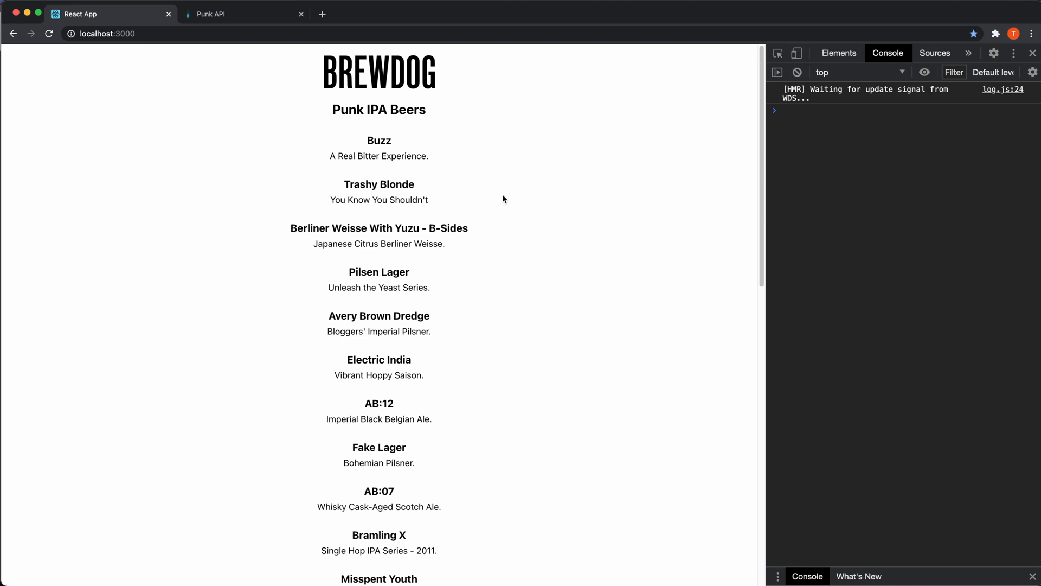
drag(366, 140, 423, 375)
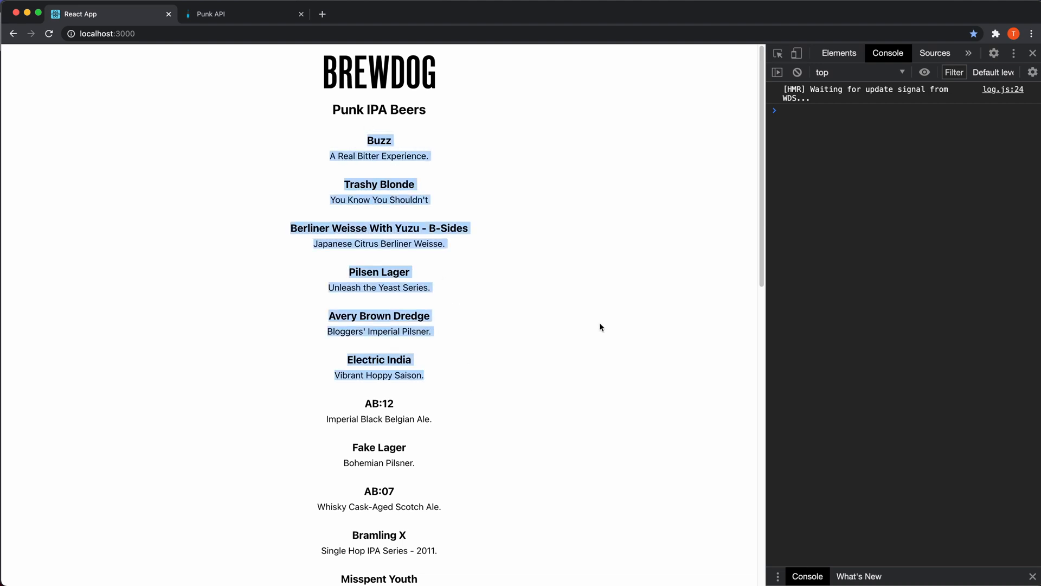
scroll(down, 3)
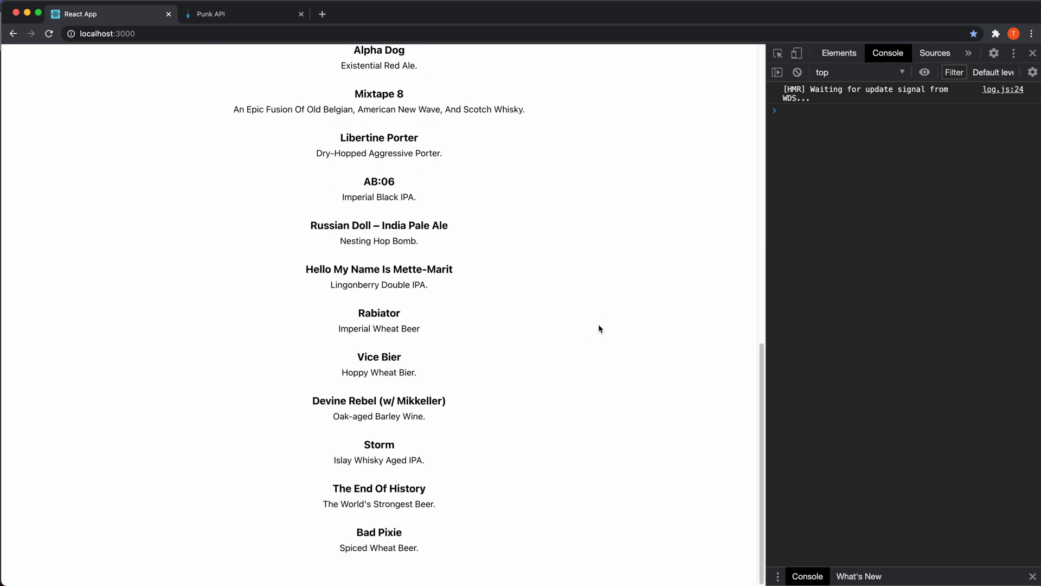
scroll(up, 3)
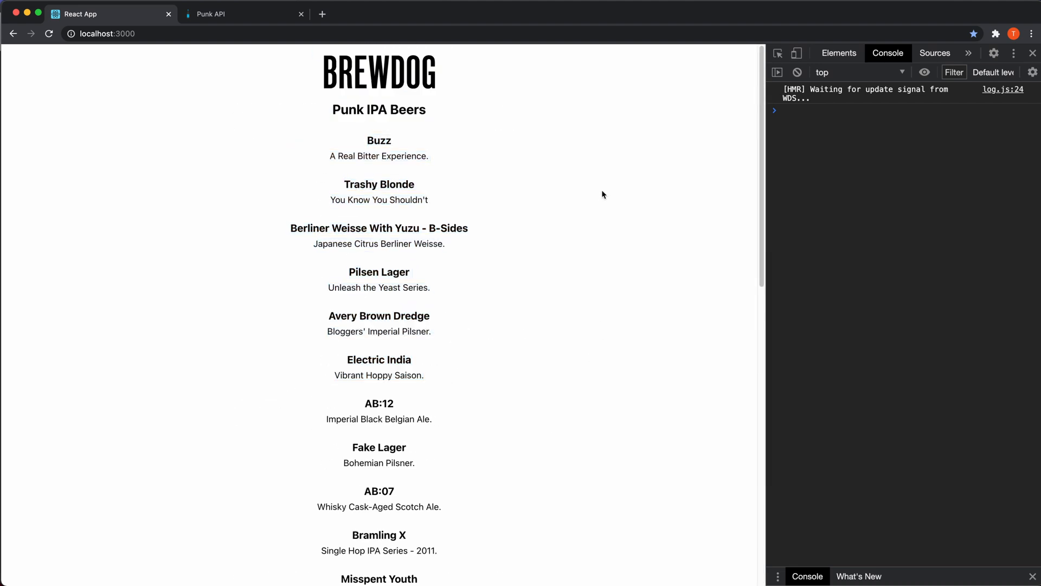
mouse_move(565, 191)
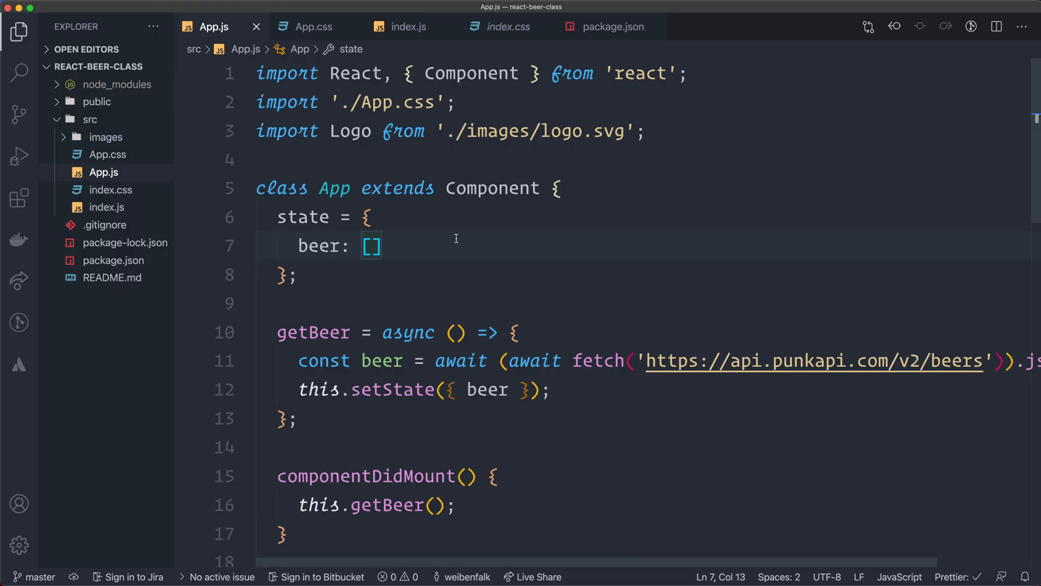
mouse_move(452, 240)
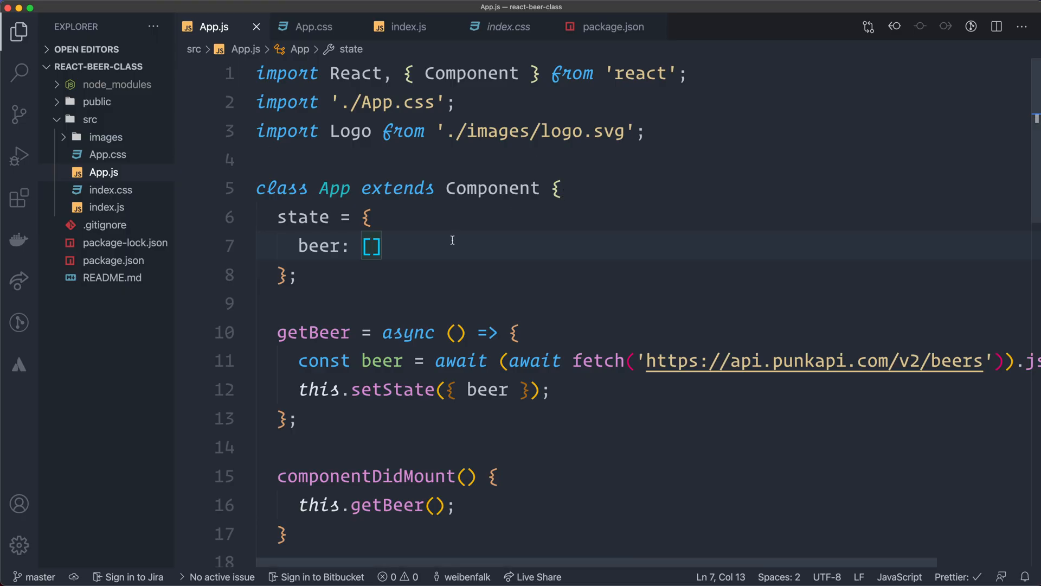
mouse_move(463, 281)
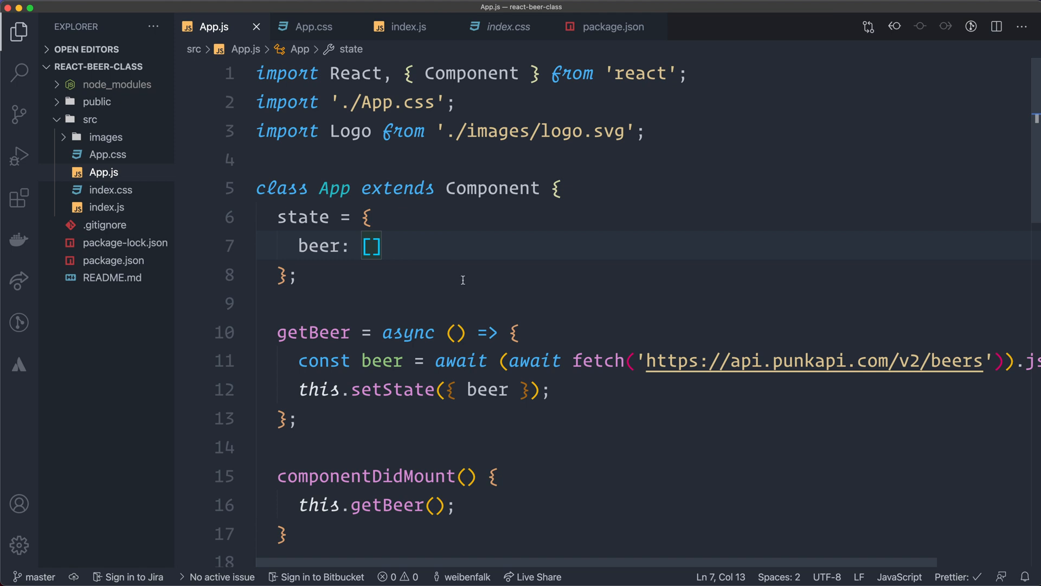
mouse_move(598, 221)
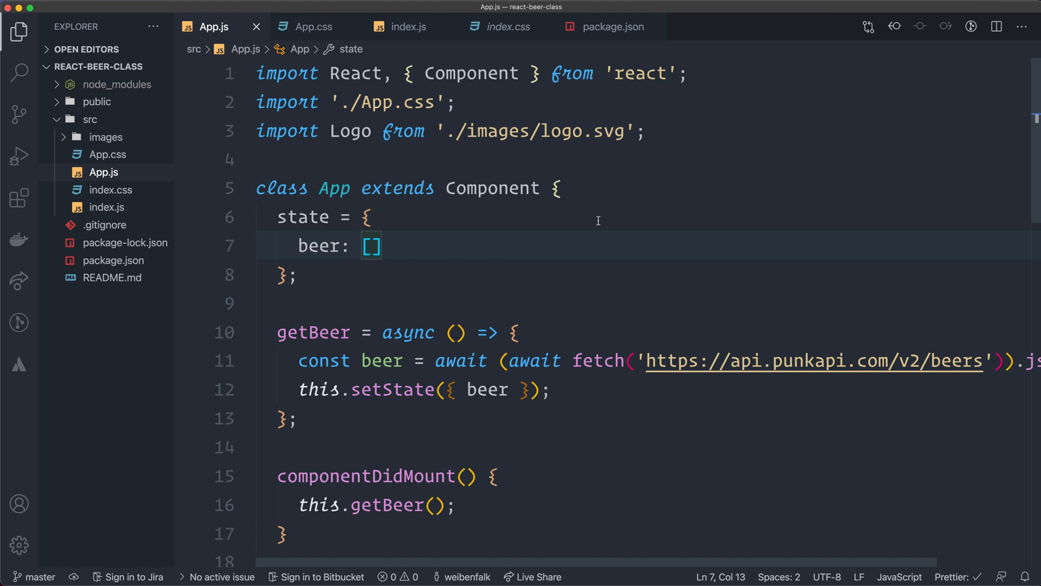
mouse_move(531, 238)
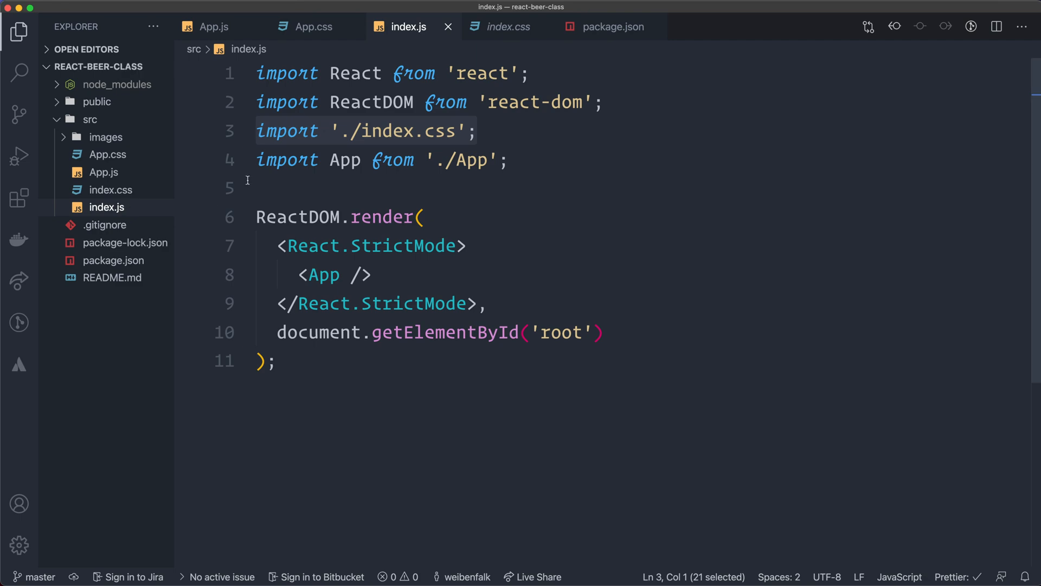
click(213, 26)
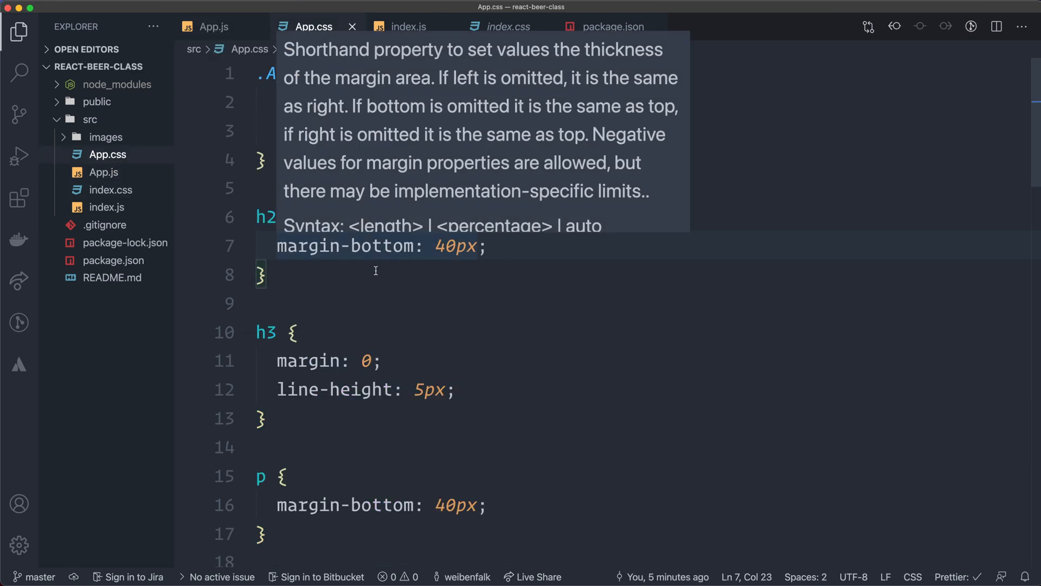
mouse_move(384, 339)
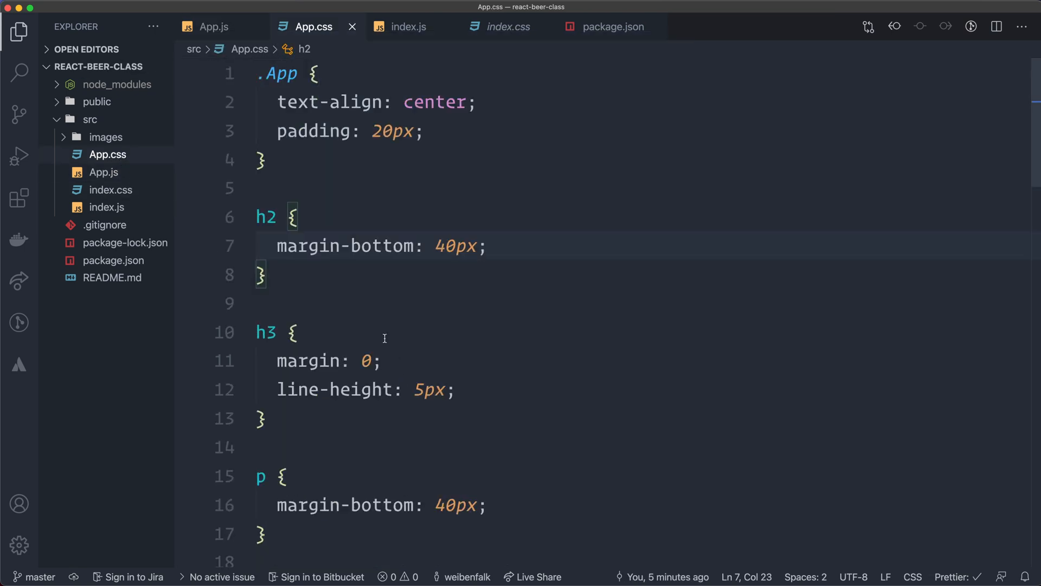
mouse_move(150, 139)
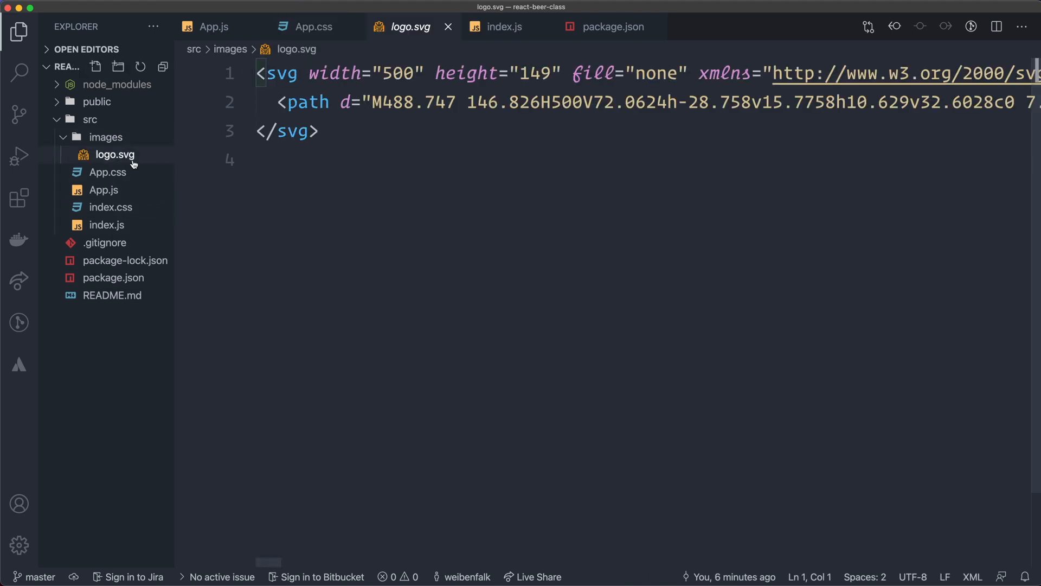
click(105, 137)
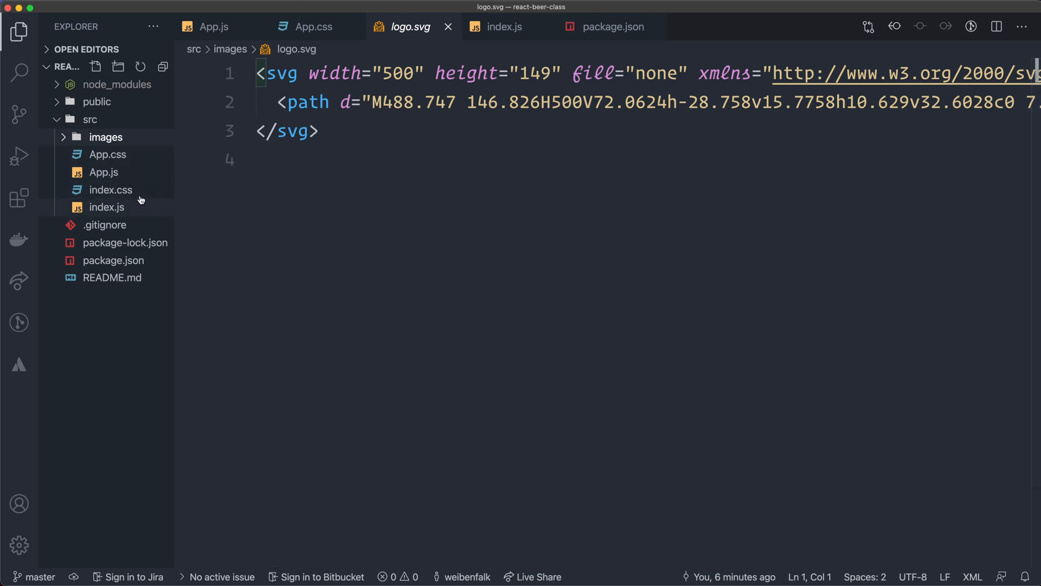
click(214, 27)
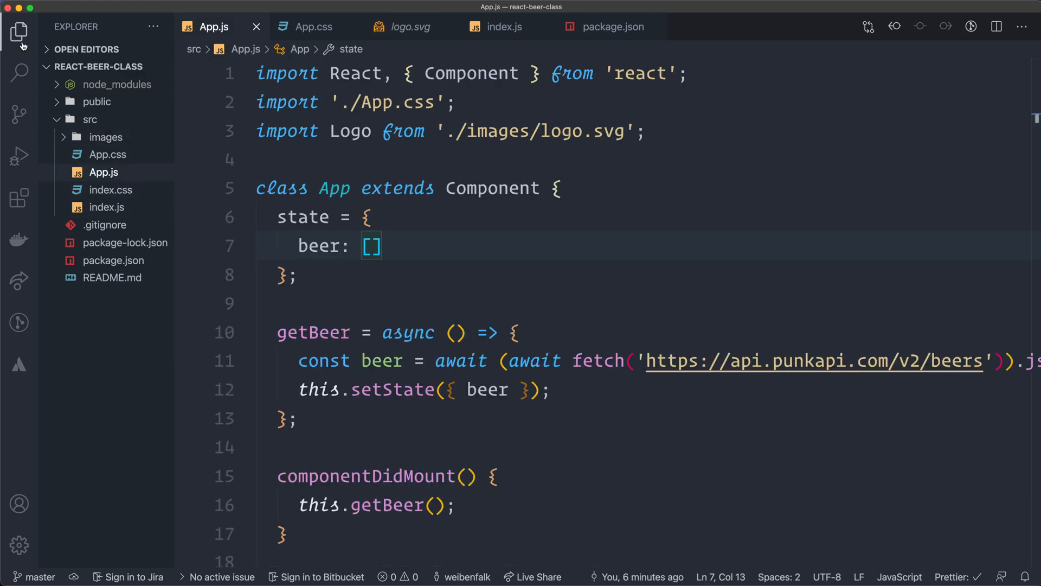
click(20, 26)
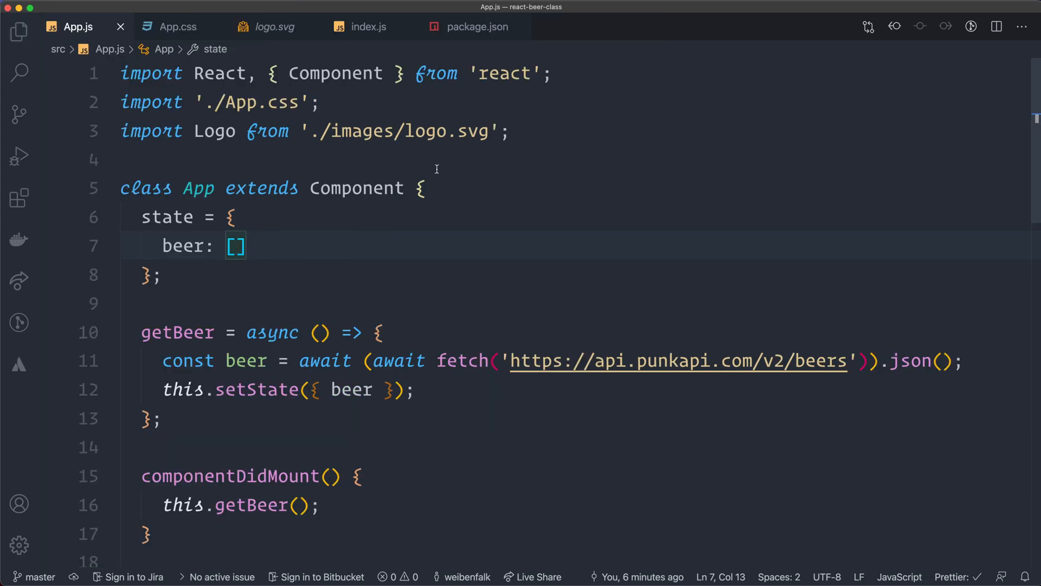
scroll(down, 3)
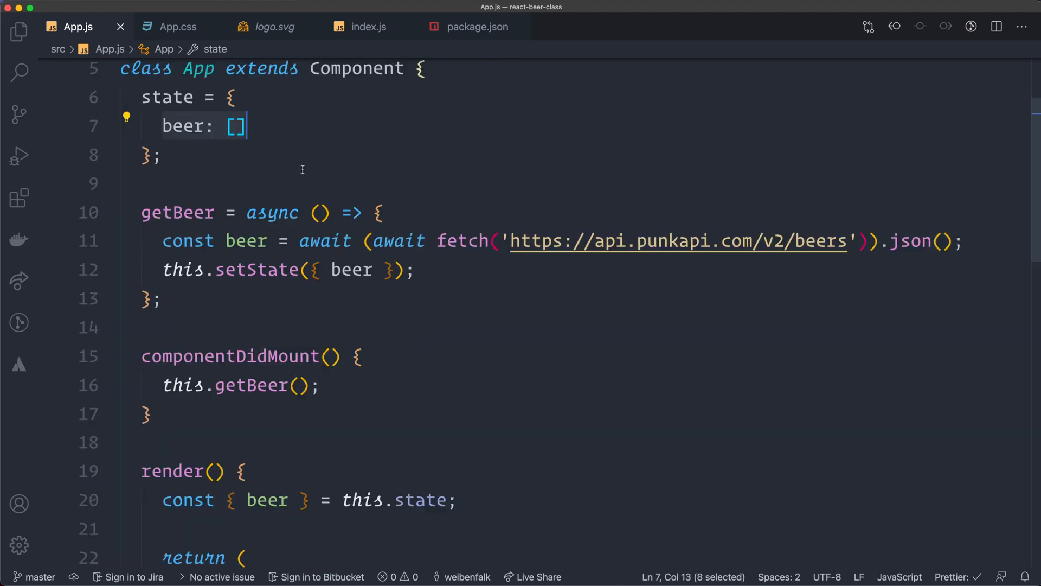
scroll(down, 3)
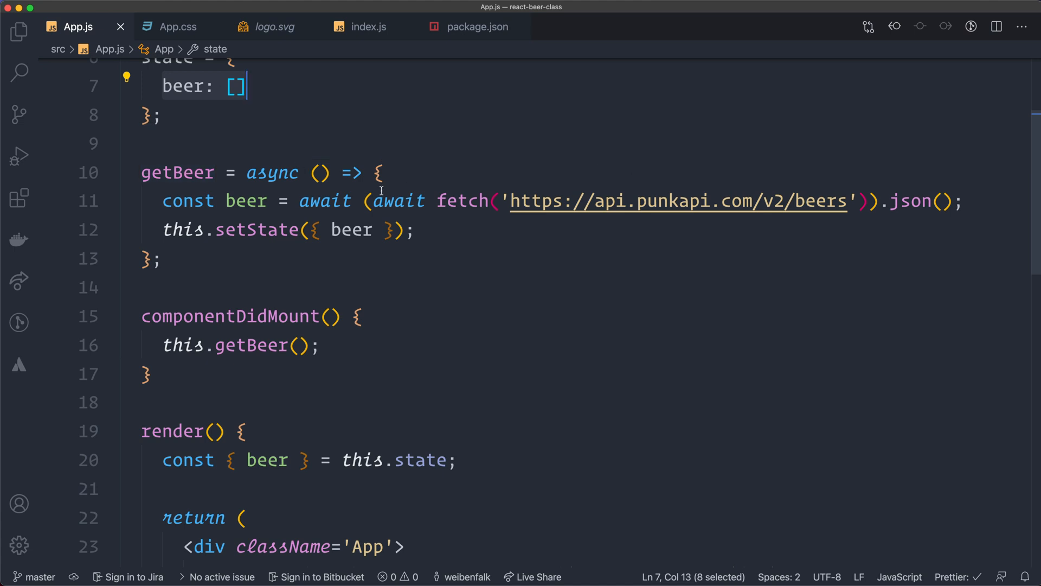
mouse_move(609, 280)
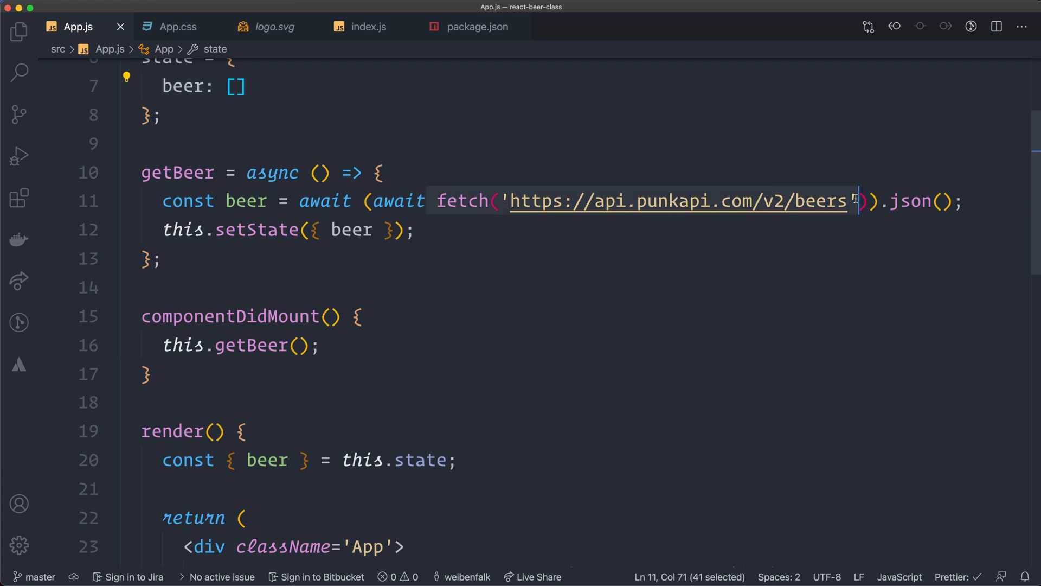
mouse_move(533, 209)
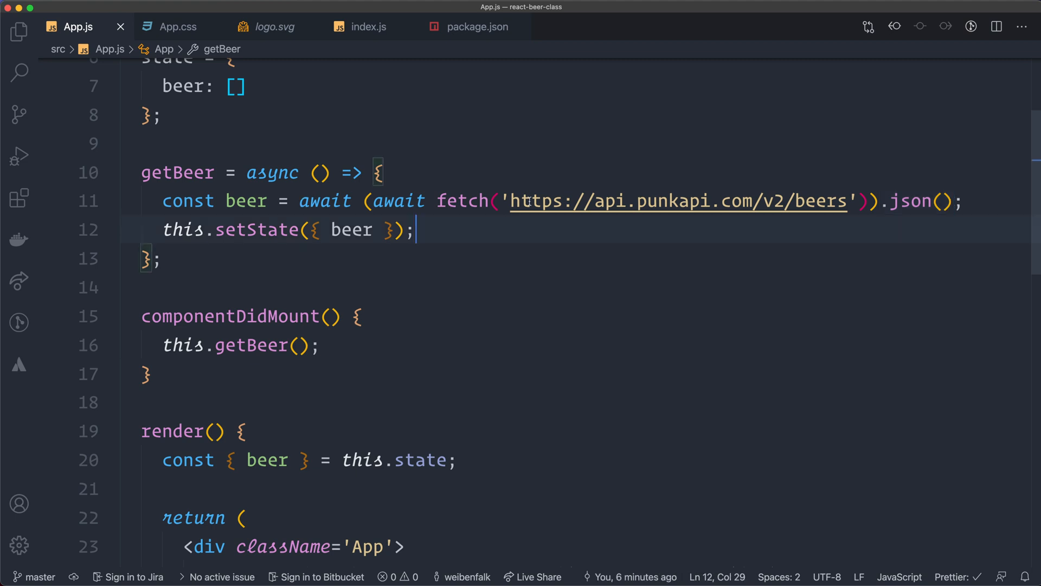
drag(515, 200, 846, 200)
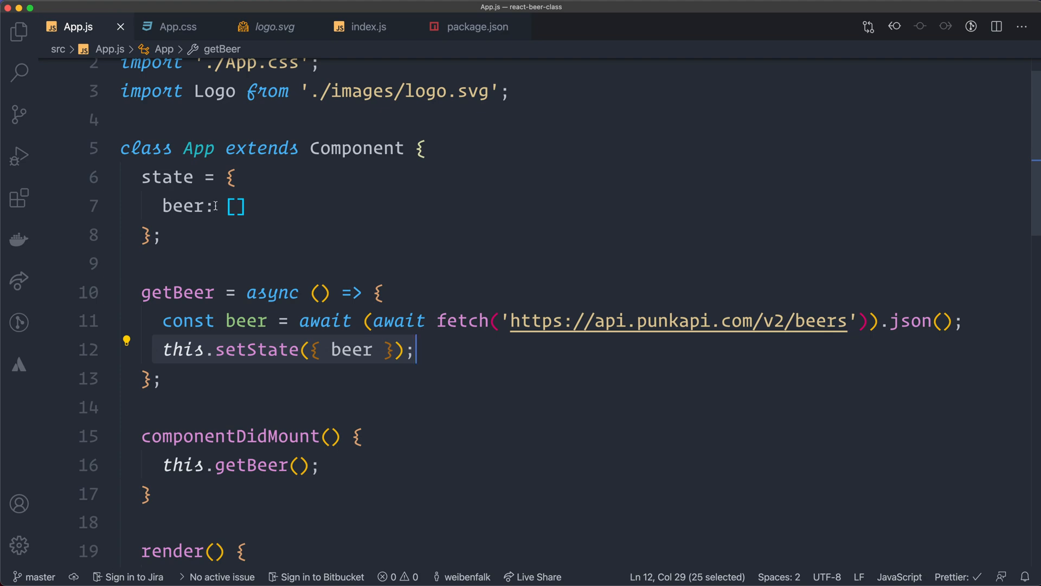
click(236, 206)
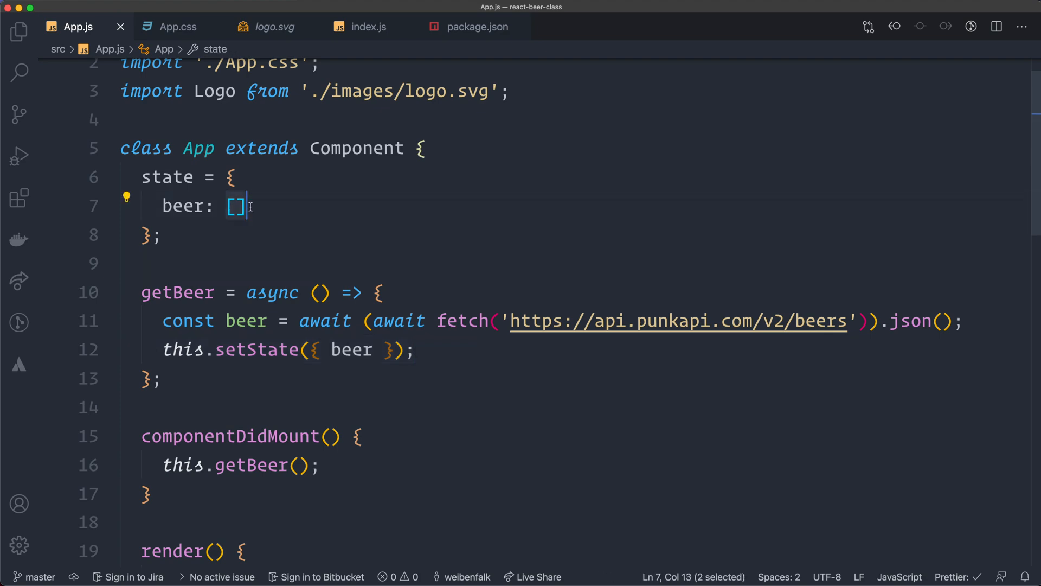
scroll(down, 3)
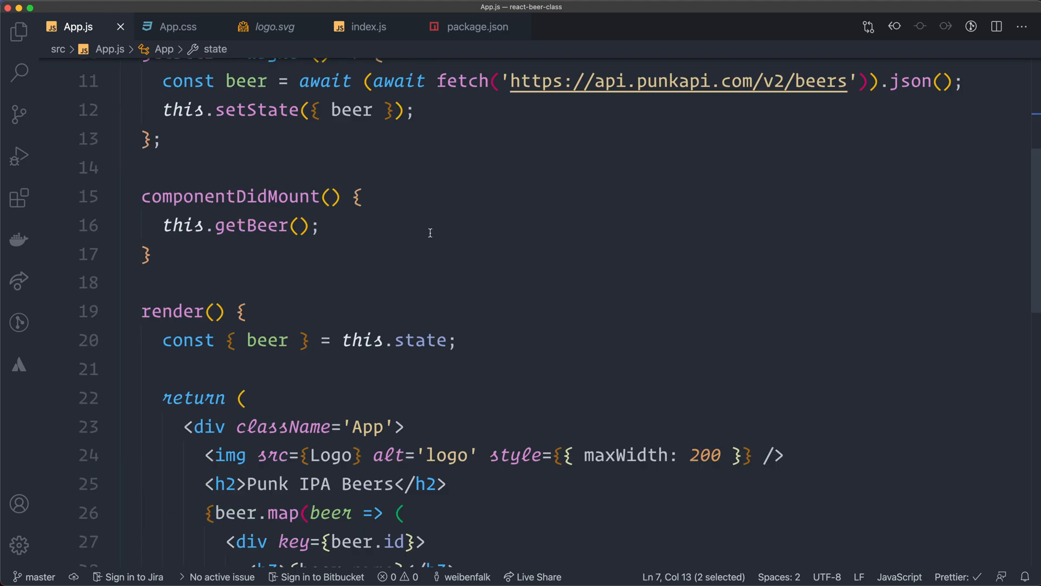
scroll(down, 3)
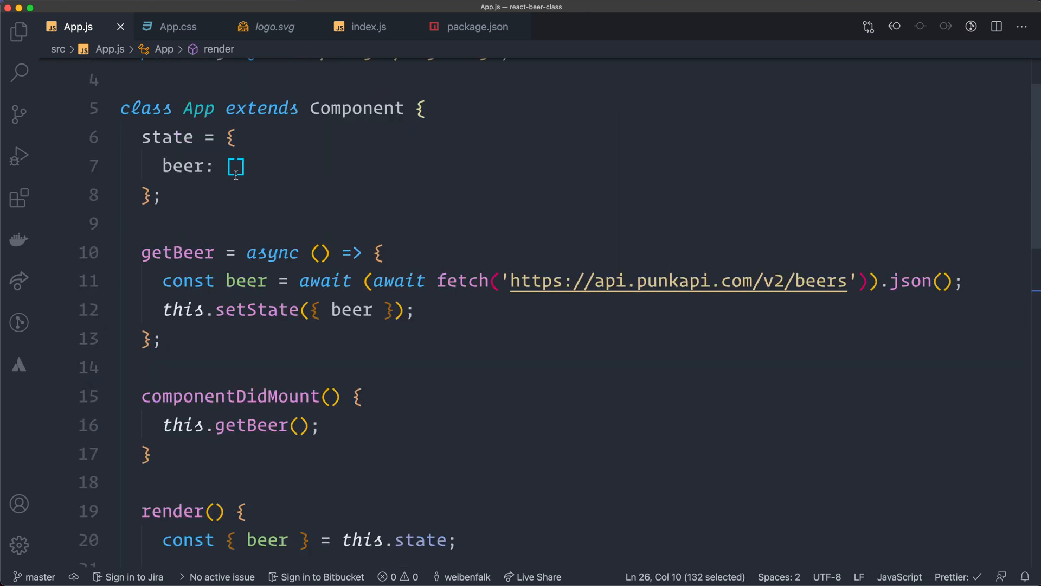
scroll(down, 3)
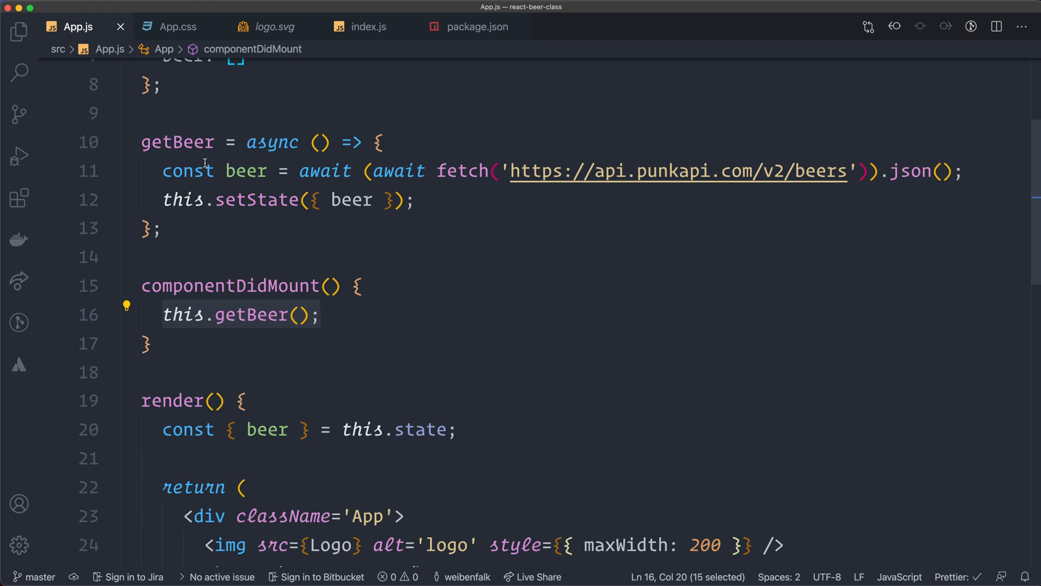
mouse_move(640, 293)
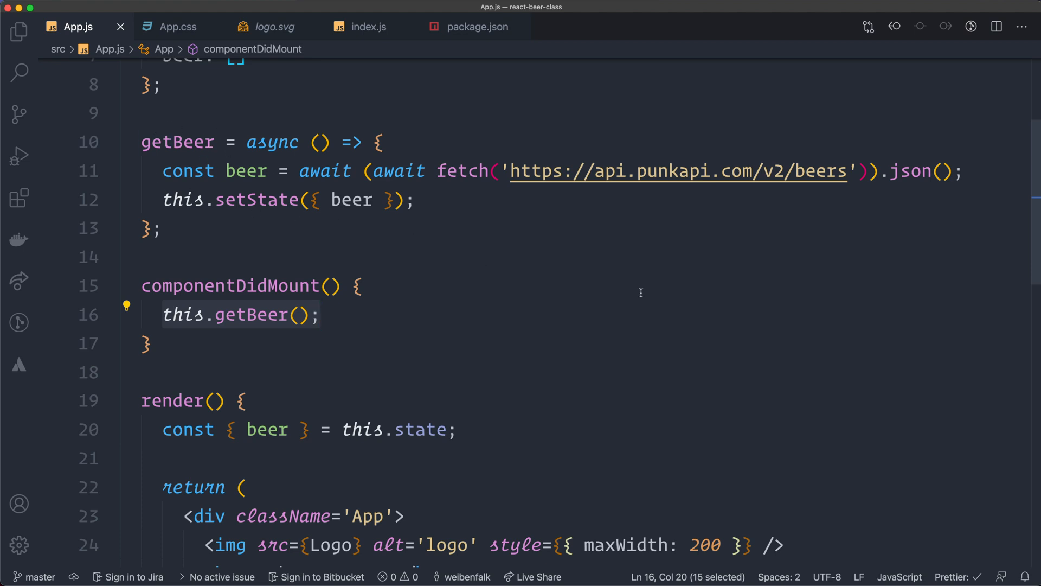
scroll(down, 3)
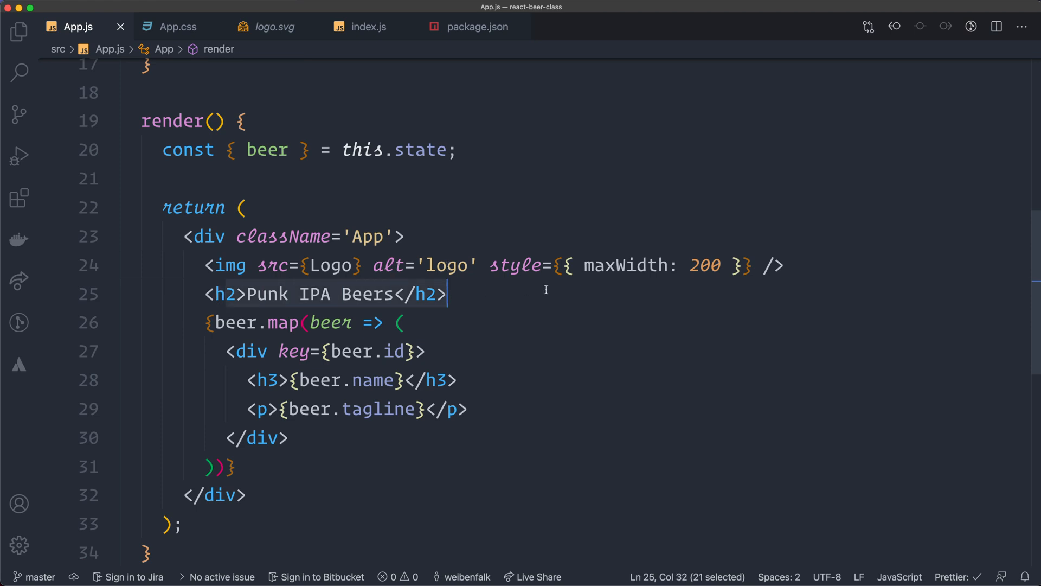
drag(448, 294, 289, 438)
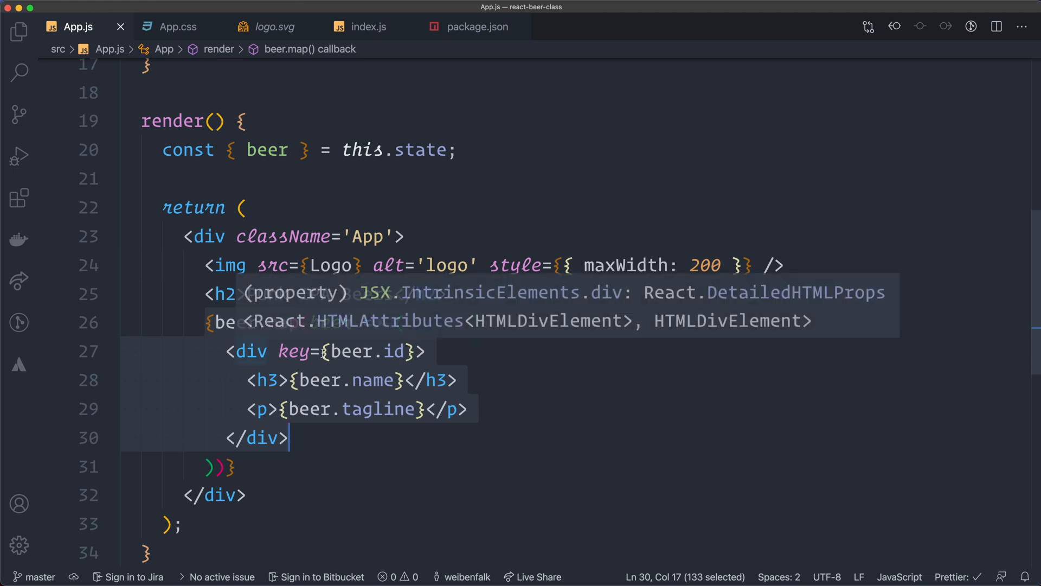
mouse_move(320, 356)
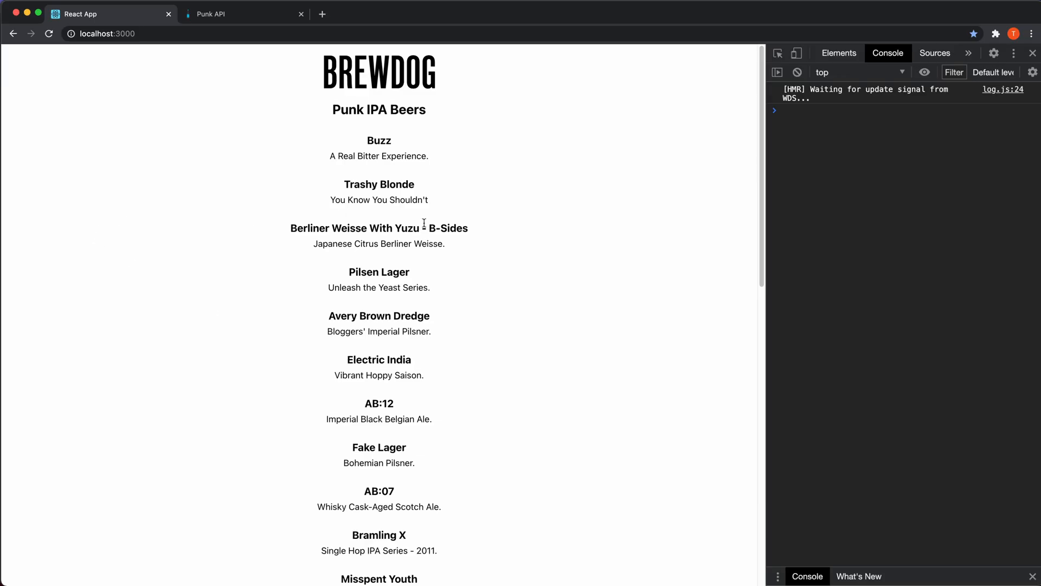
mouse_move(488, 235)
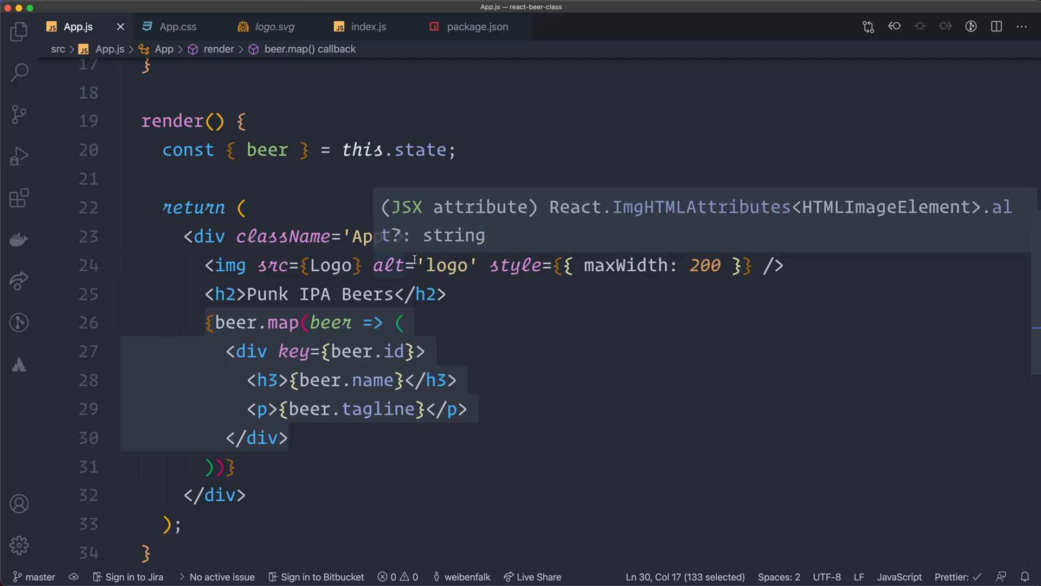
mouse_move(499, 425)
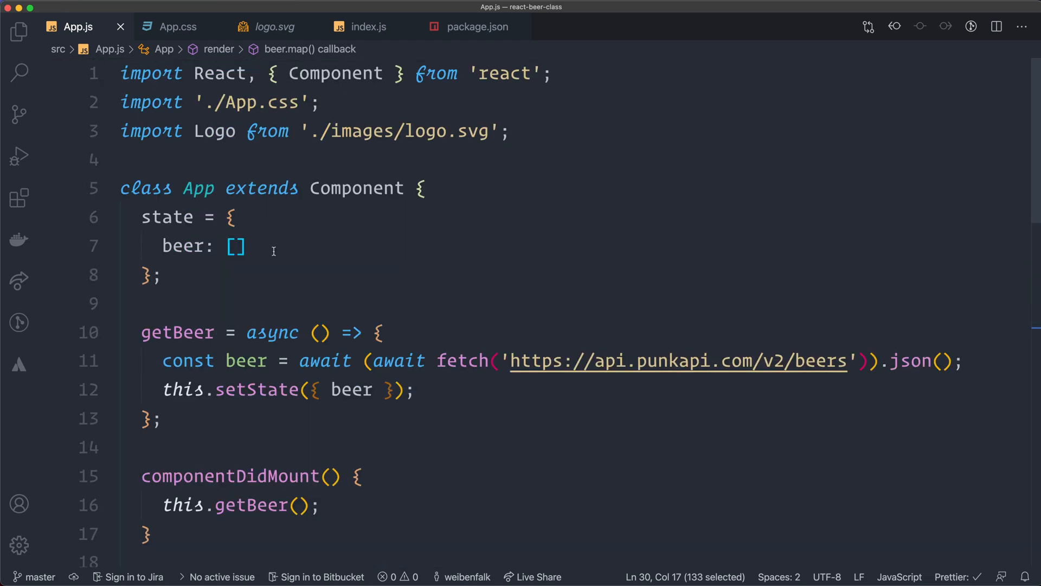
mouse_move(264, 269)
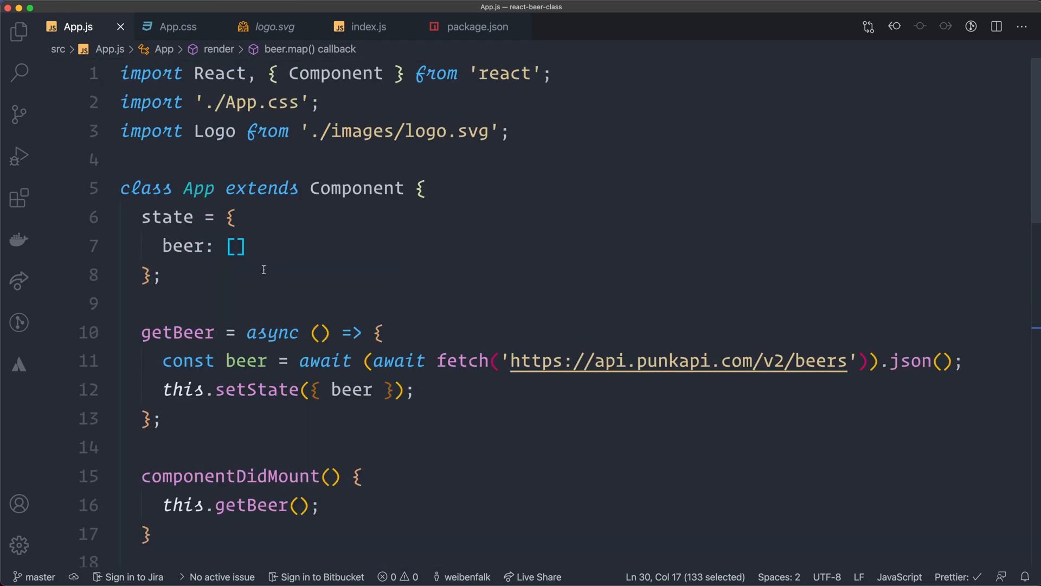
scroll(down, 3)
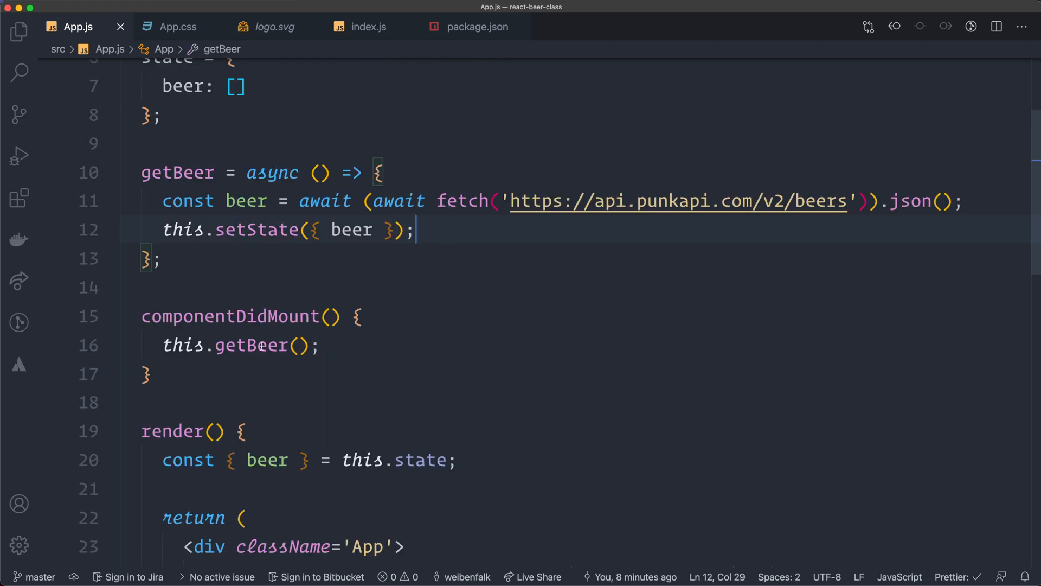
mouse_move(392, 372)
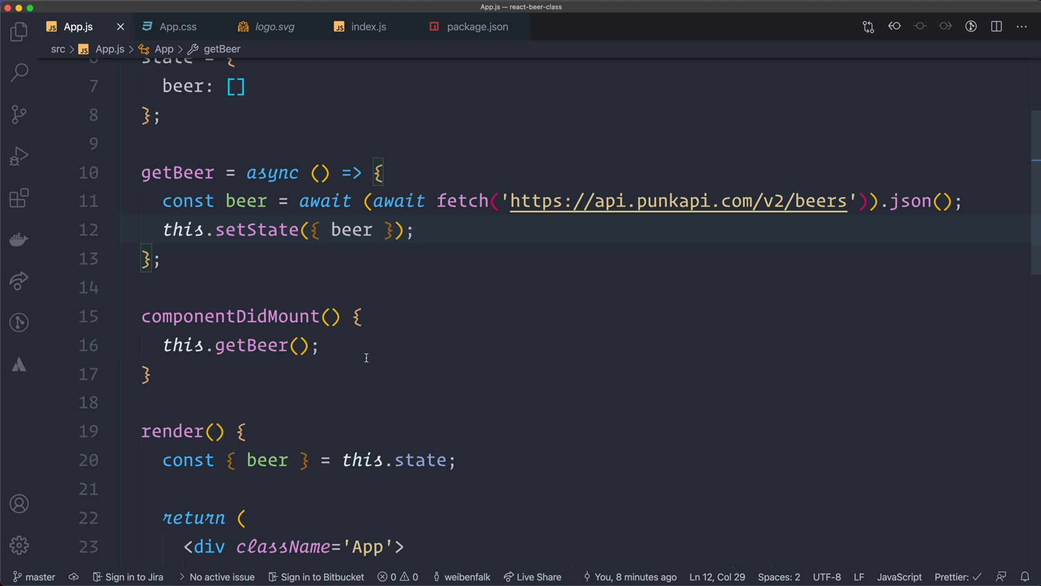
click(417, 230)
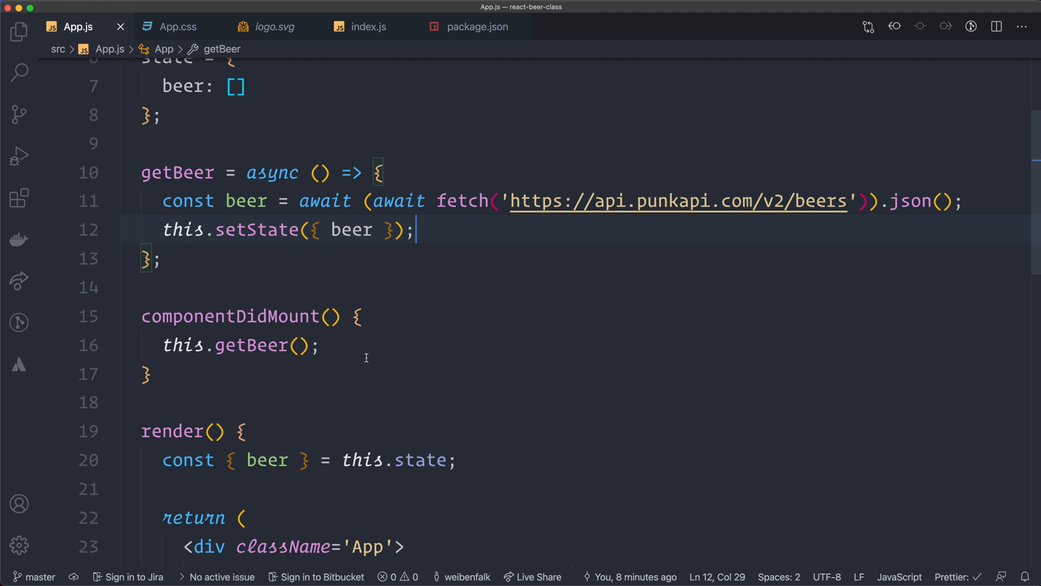
mouse_move(361, 356)
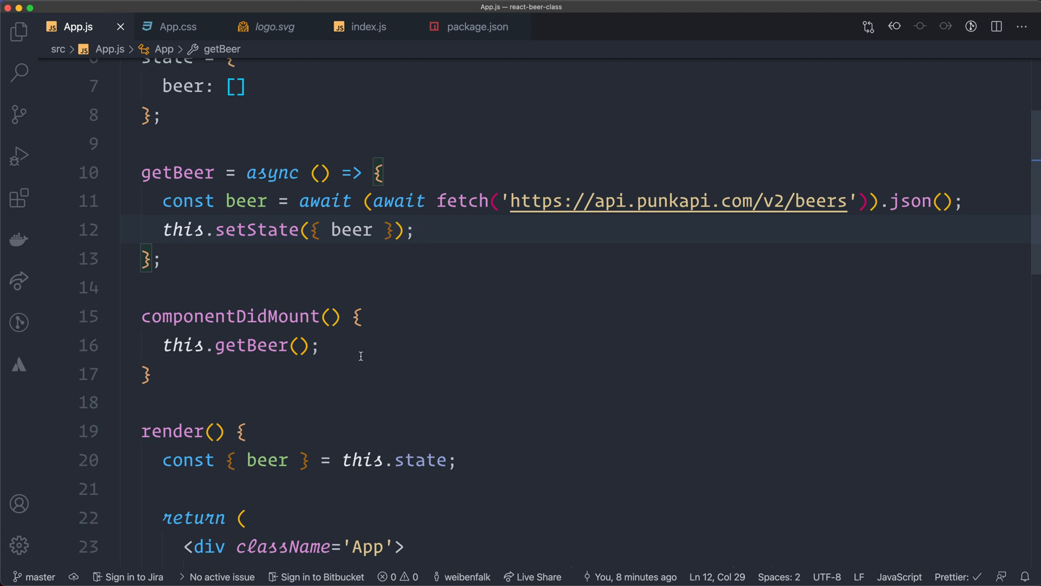
mouse_move(538, 384)
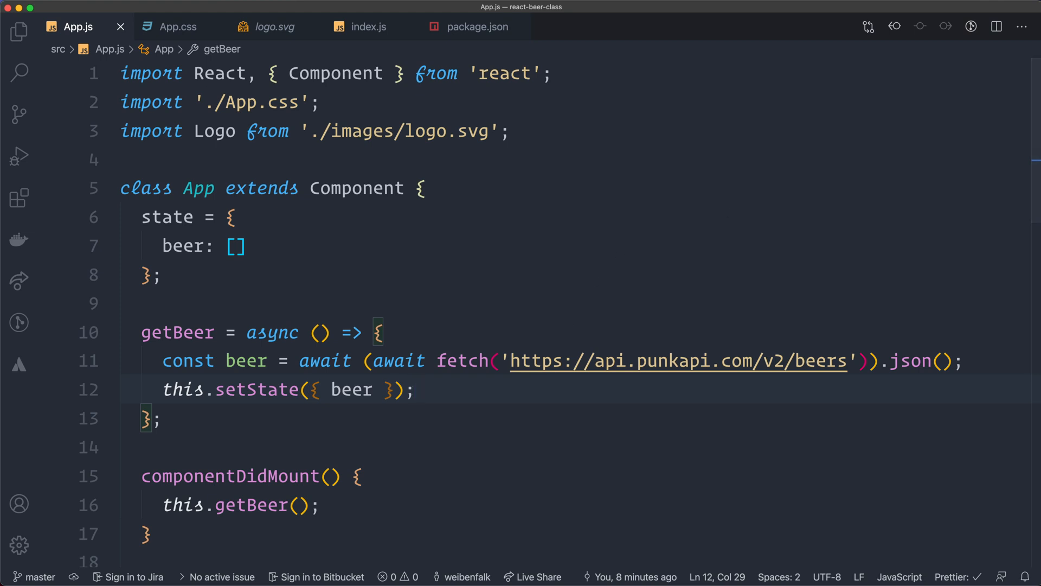
double_click(333, 73)
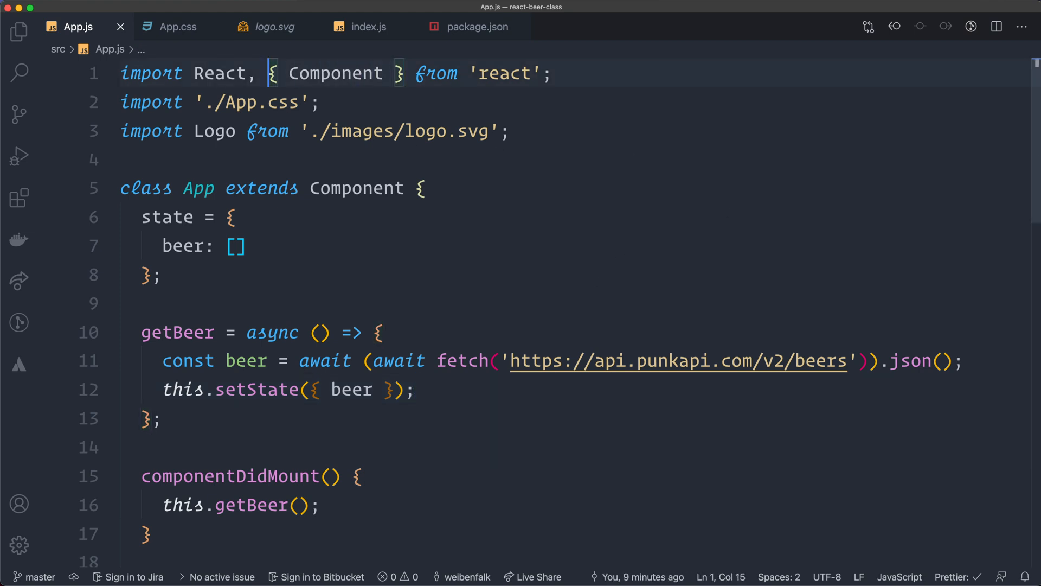
Replace Component in the line 1 react import with useState and useEffect.
key(Backspace)
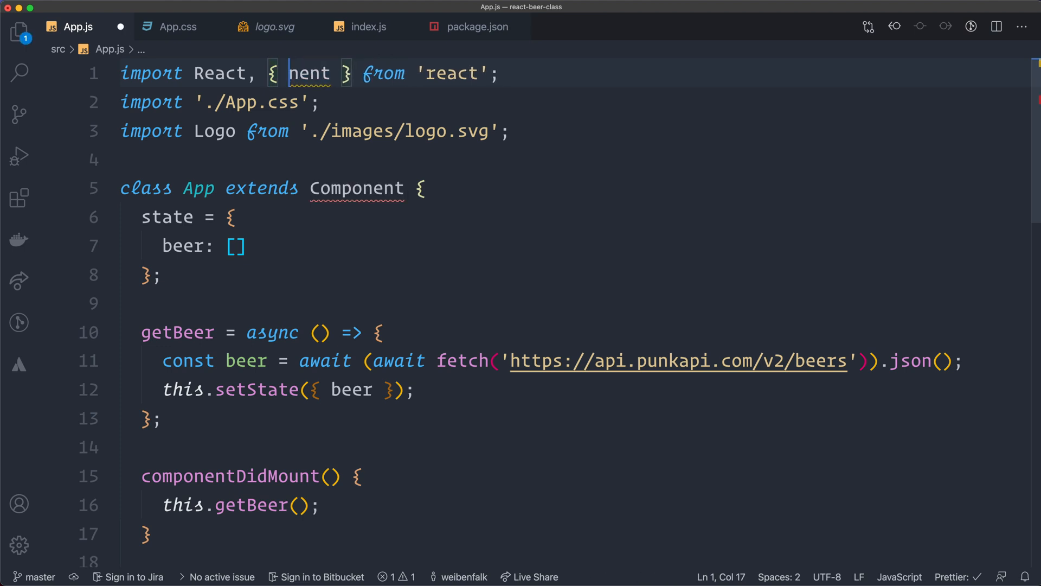
text(use)
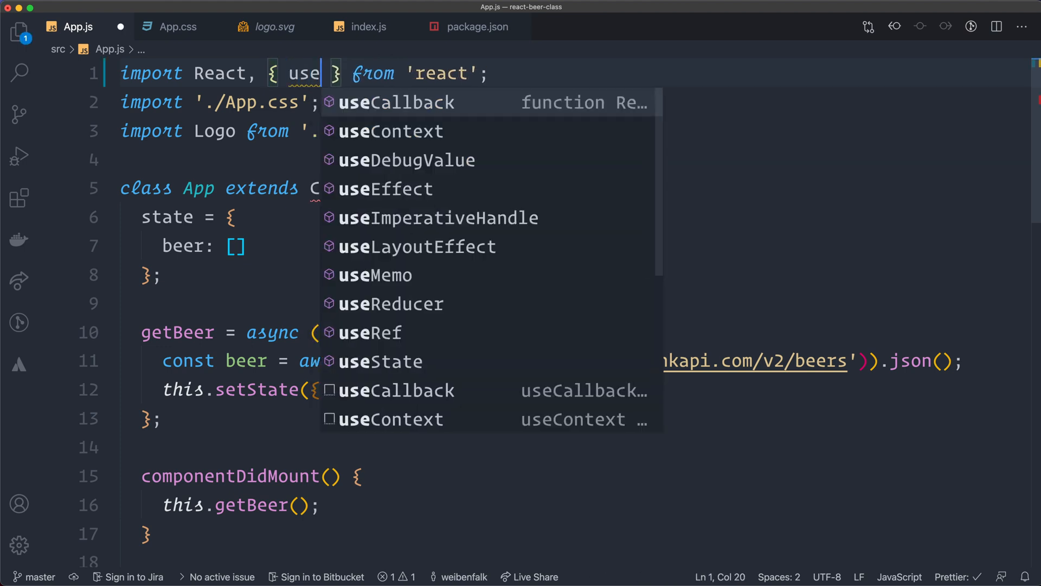
text(State, useEffect)
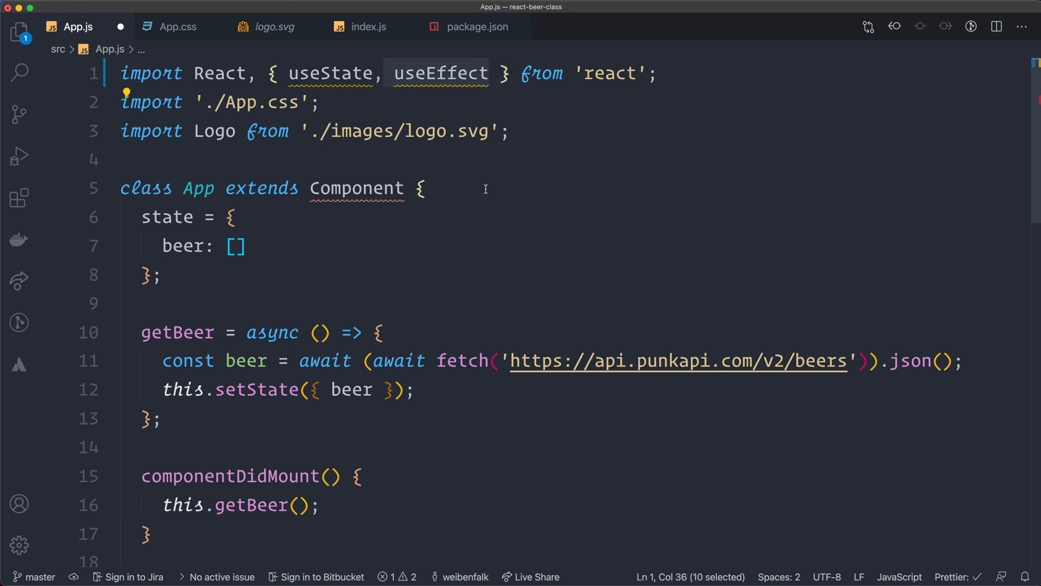
scroll(down, 3)
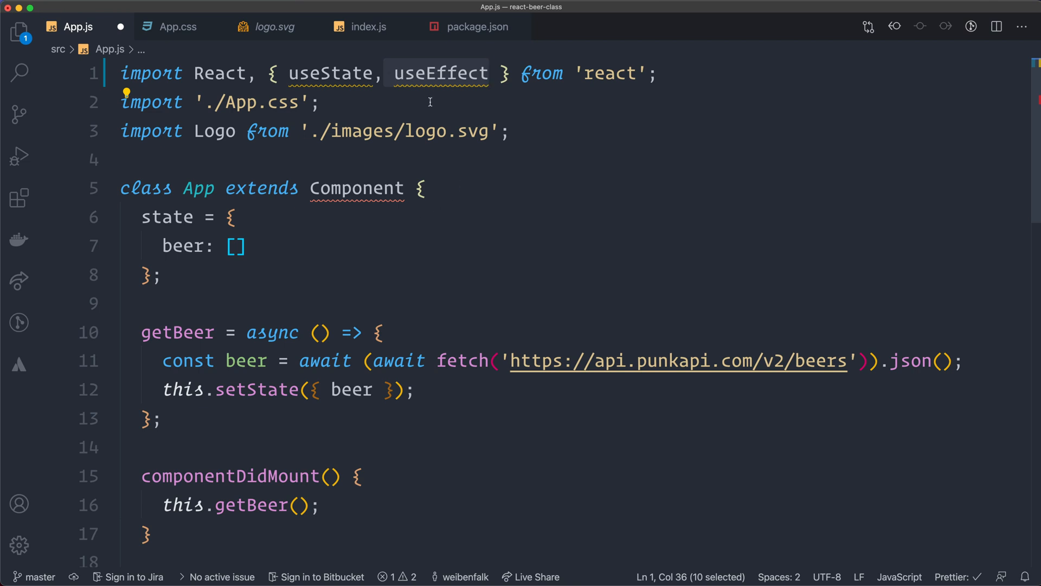
mouse_move(617, 175)
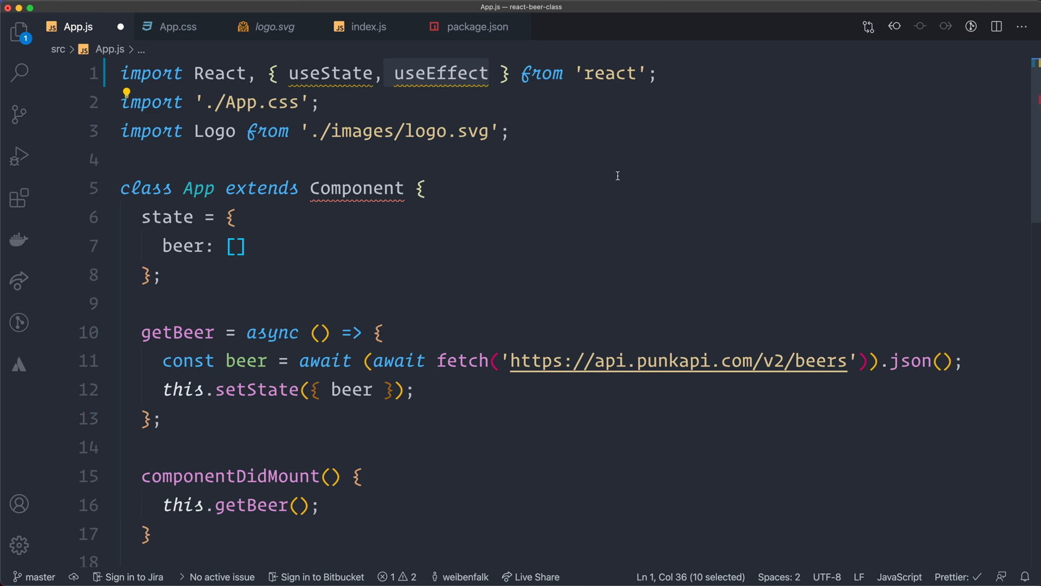
mouse_move(493, 113)
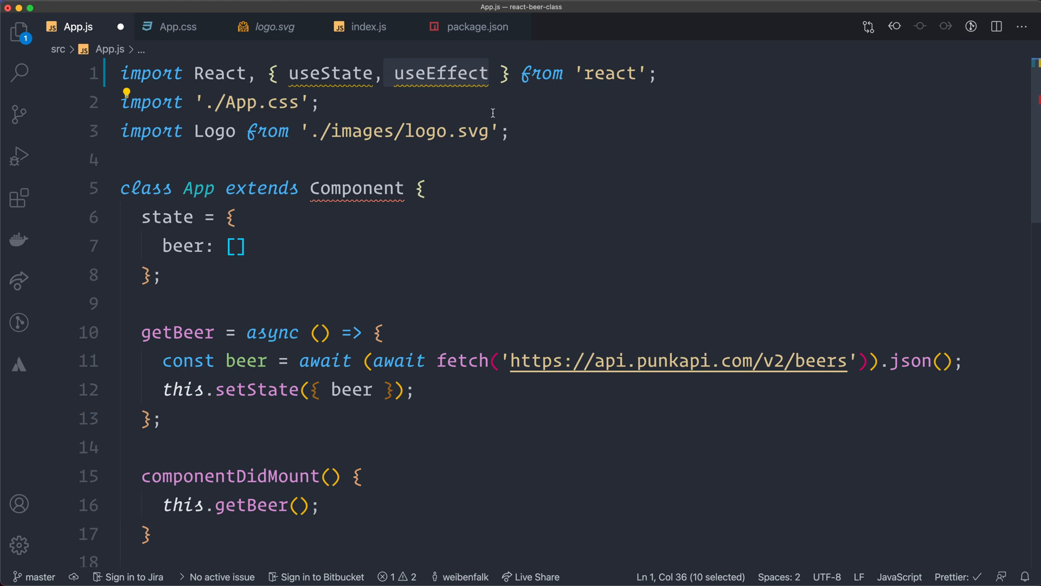
mouse_move(623, 259)
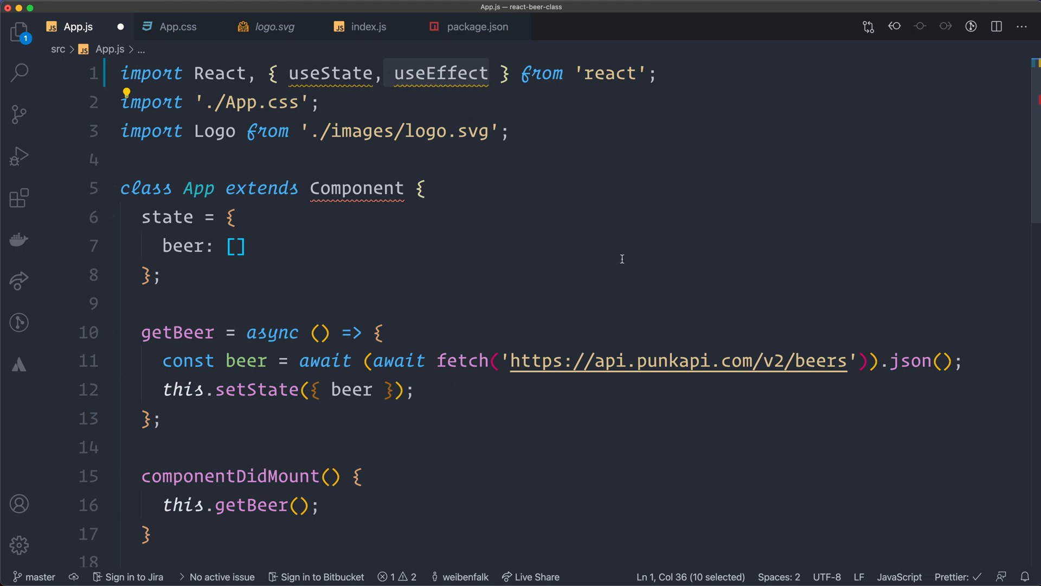
mouse_move(349, 151)
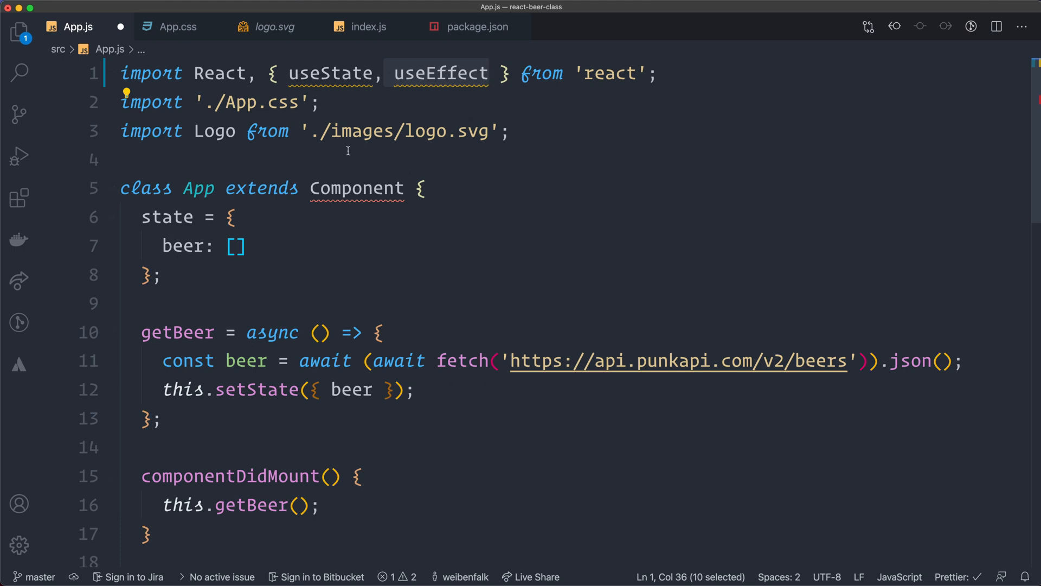
Change the App declaration from class to const.
scroll(down, 3)
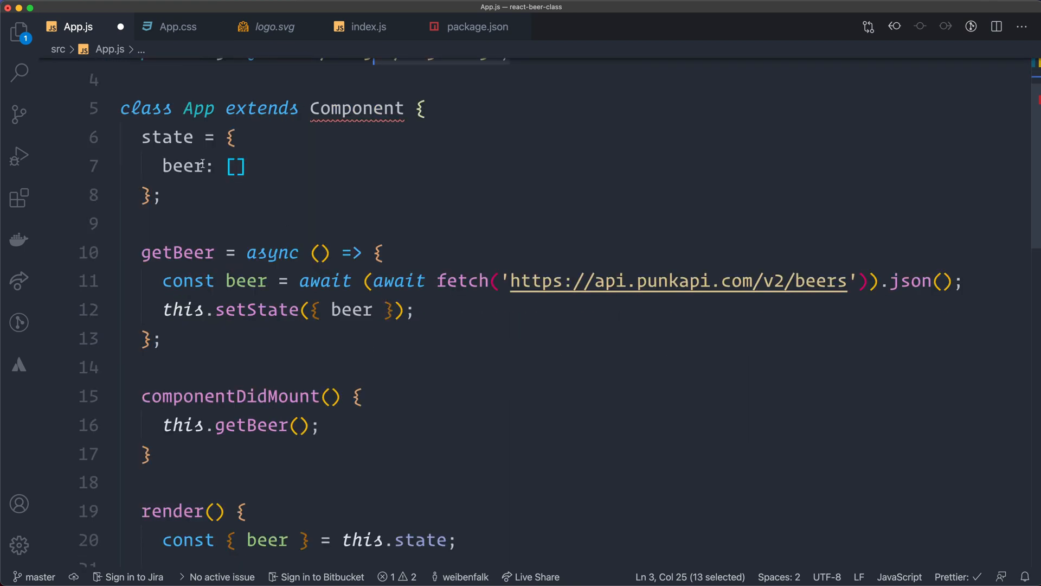
double_click(199, 108)
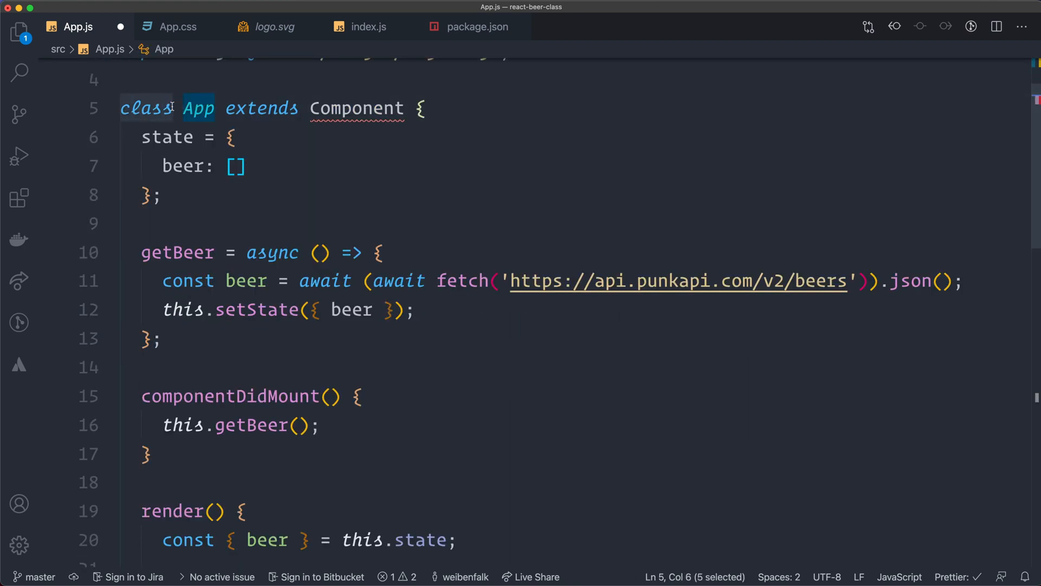
text(const)
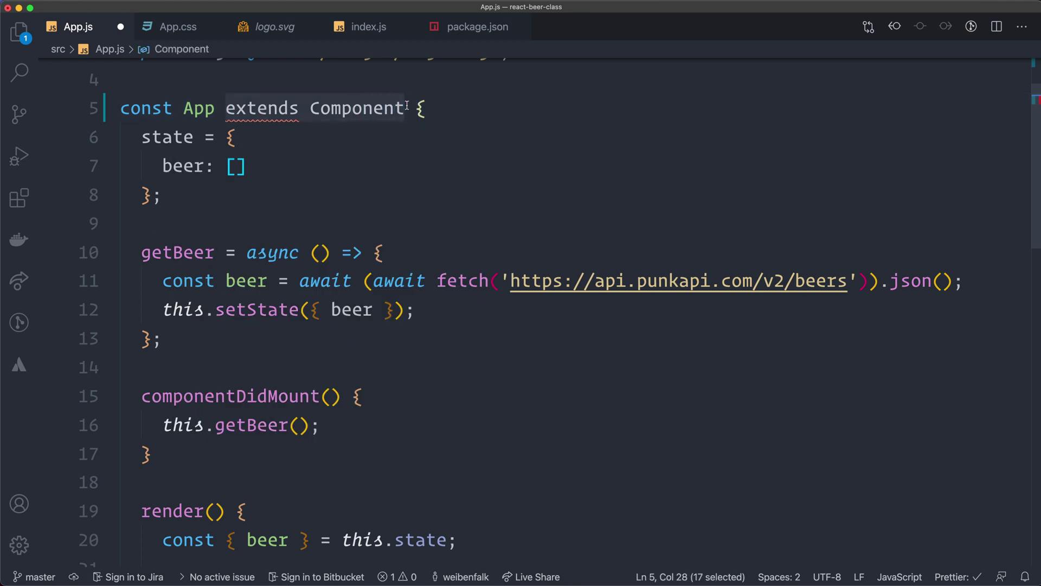
mouse_move(357, 108)
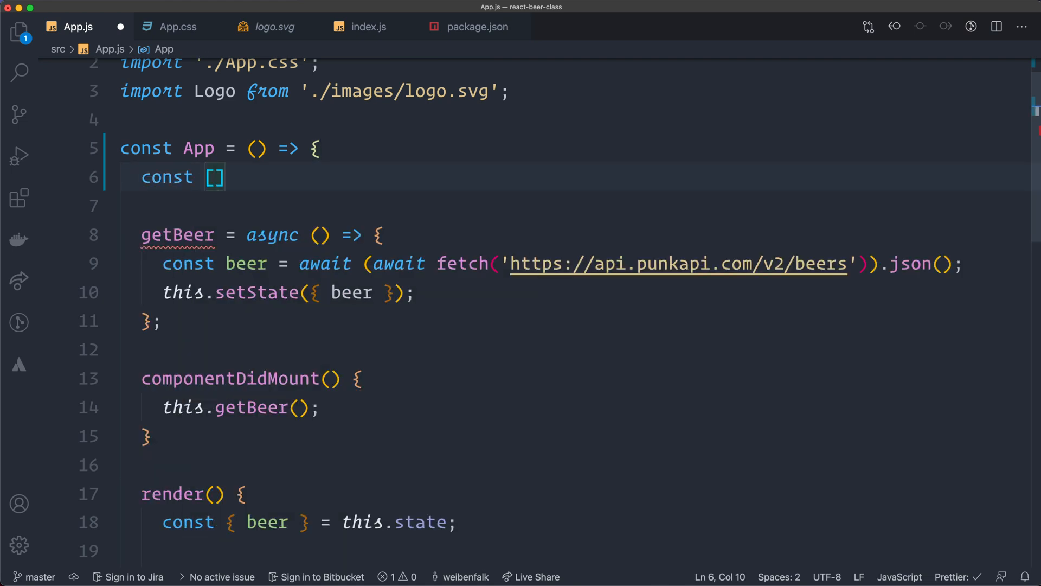
Declare const [beer, setBeer] = useState([]); inside App.
text(beer,)
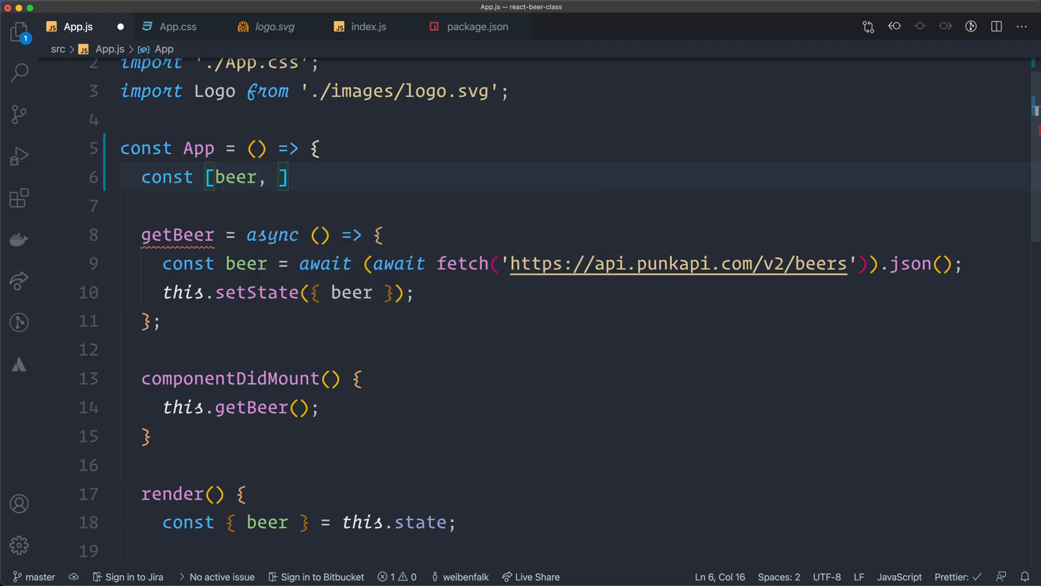
text(setBeer)
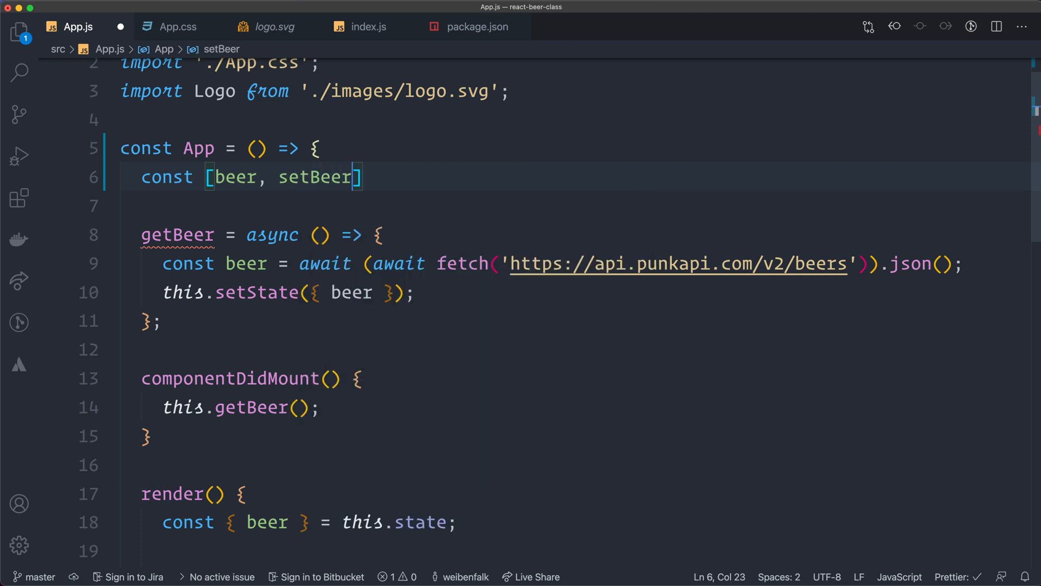
text(= useSta)
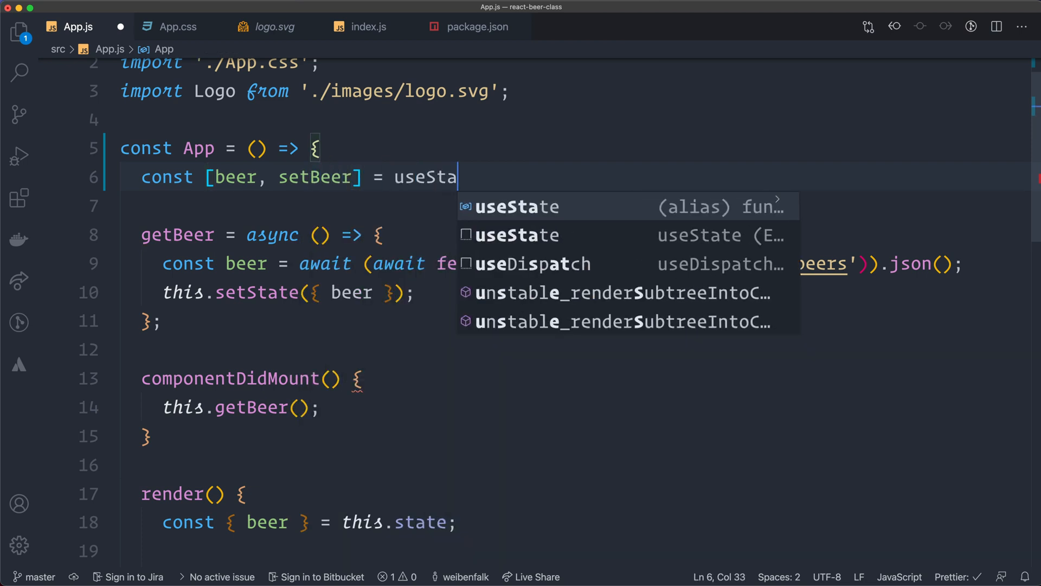
key(Tab)
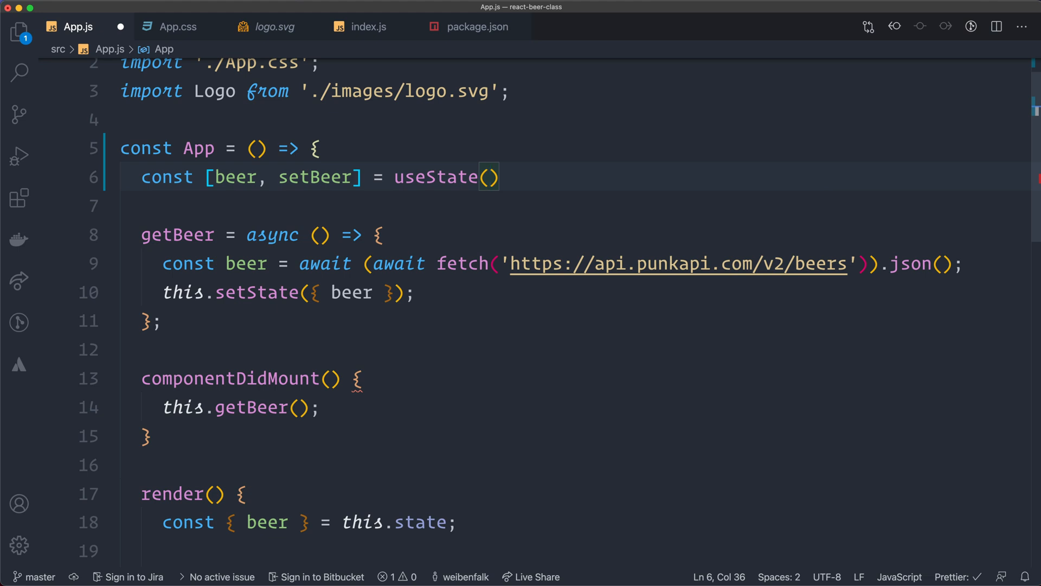
text([])
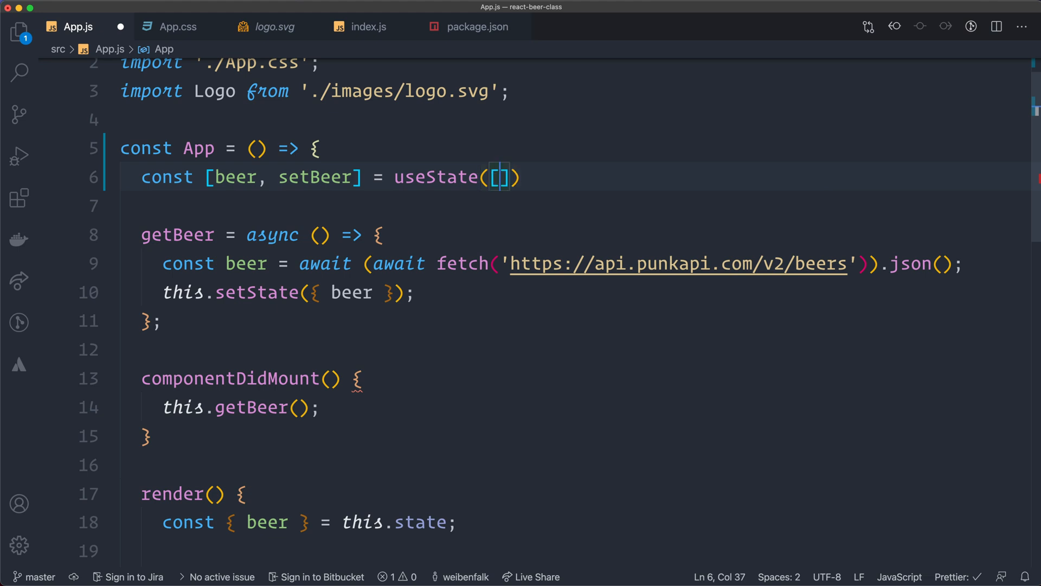
click(527, 176)
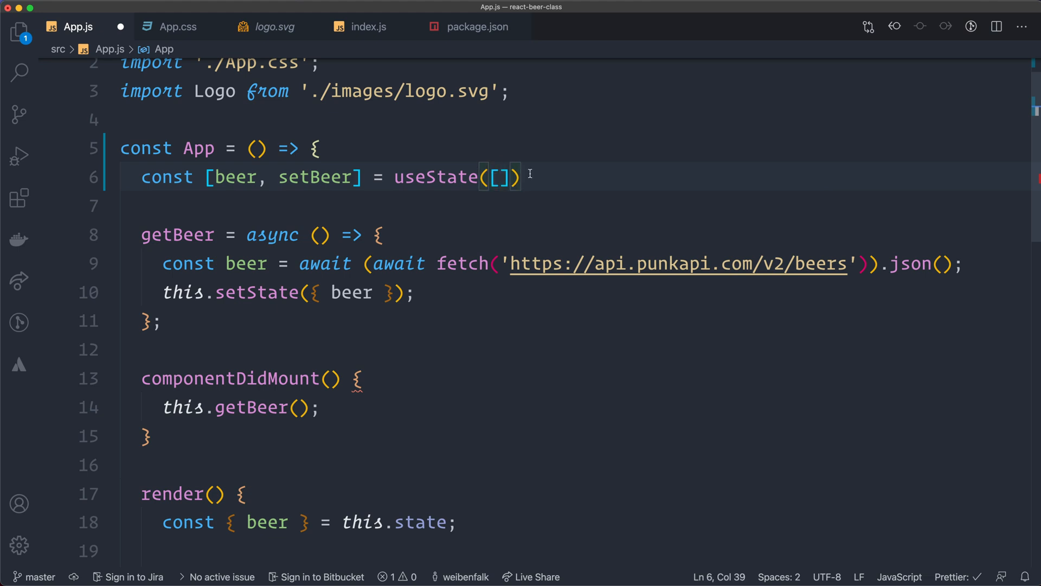
text(;)
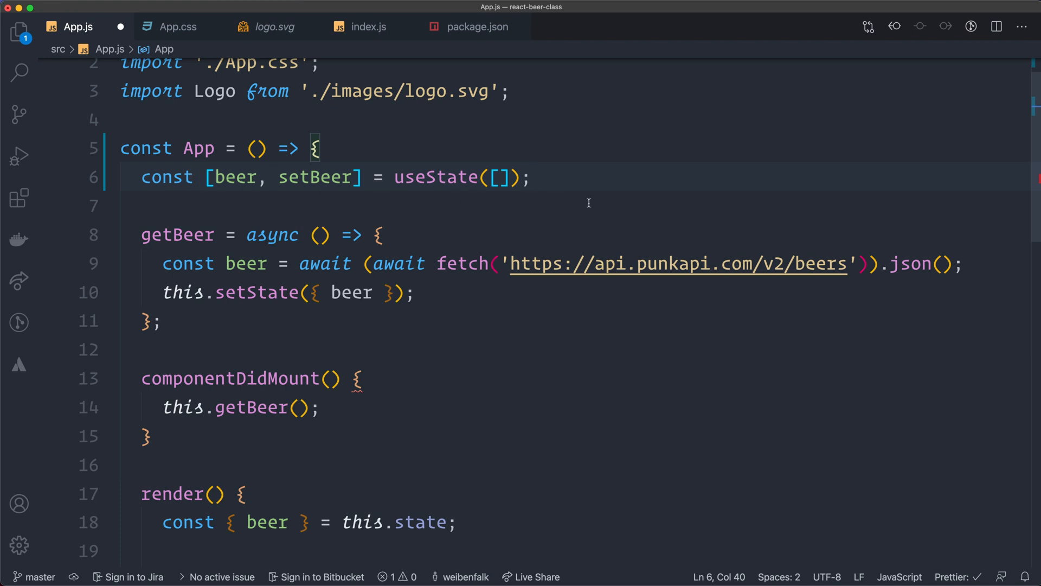
mouse_move(413, 178)
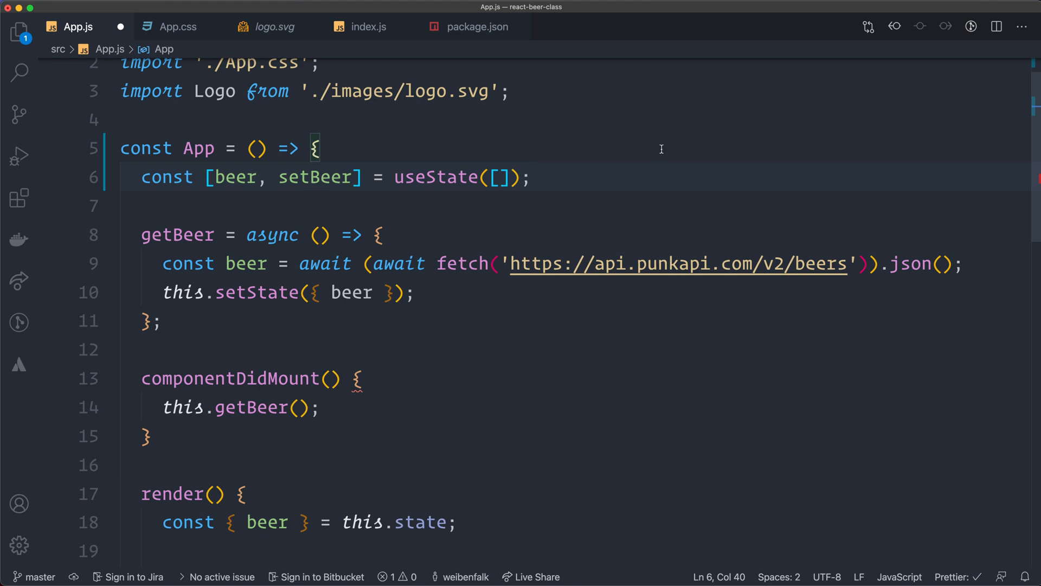
mouse_move(558, 136)
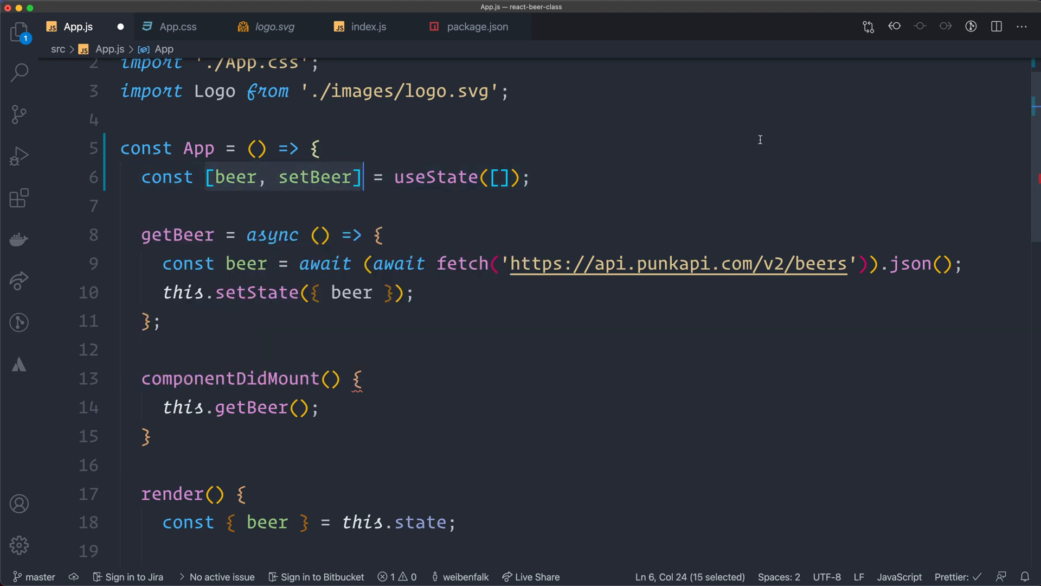
click(536, 177)
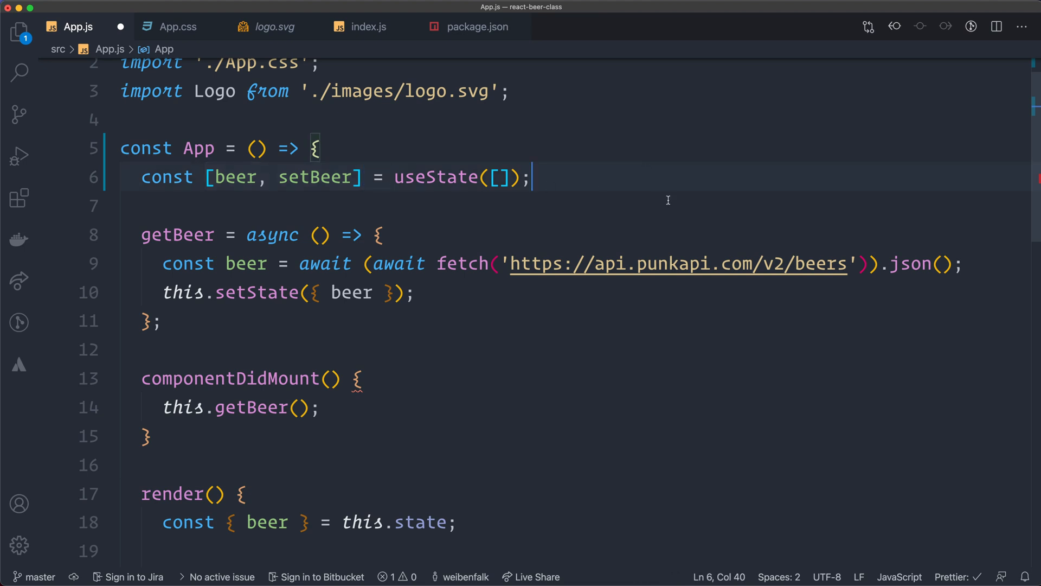
mouse_move(497, 191)
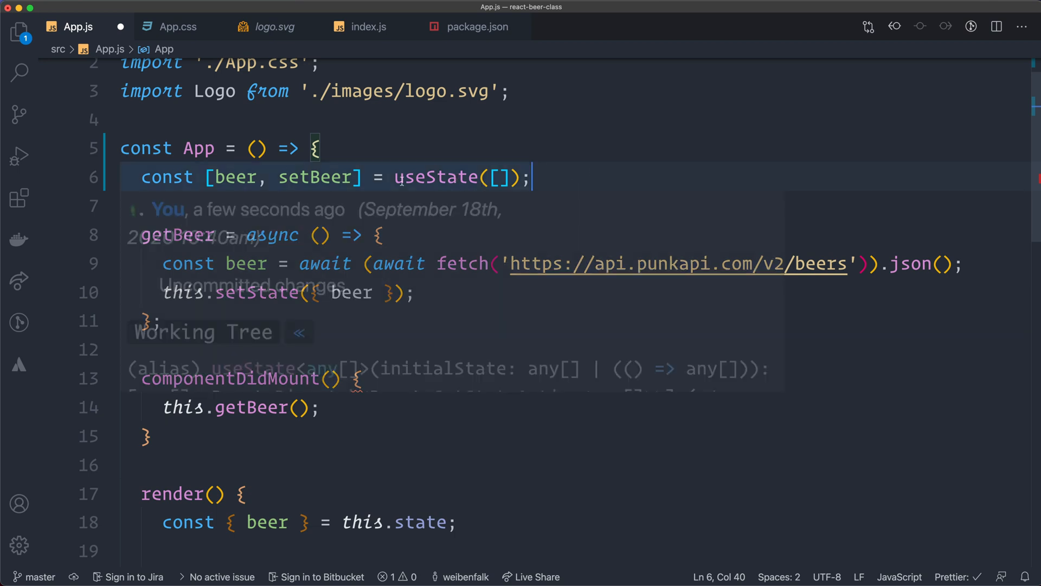
mouse_move(719, 177)
text(setBeer()
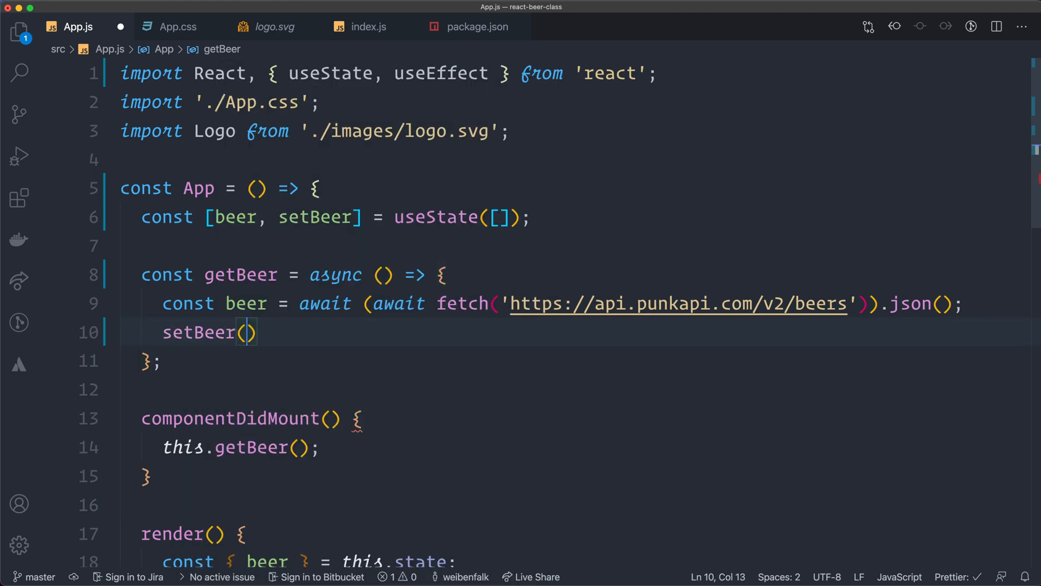
Make getBeer store the fetched beers with setBeer(beer); instead of this.setState.
text(beer)
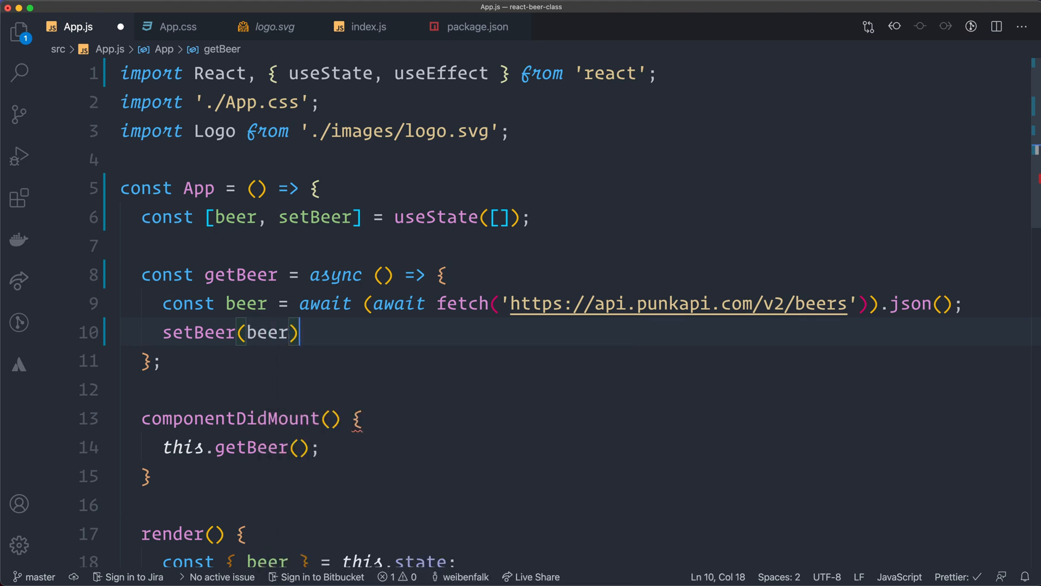
text(;)
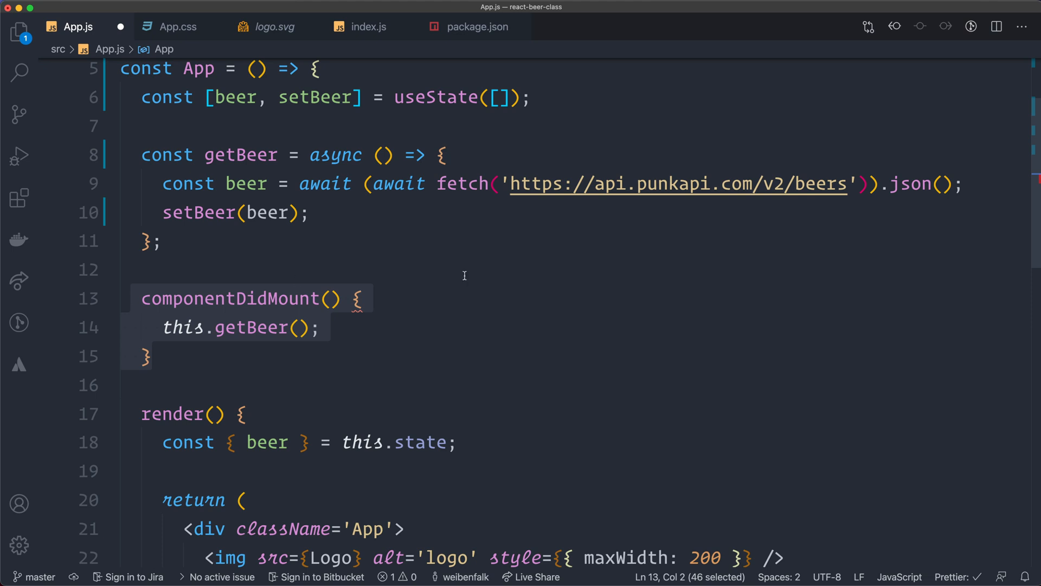
Replace componentDidMount with useEffect(() => { getBeer(); }, []) using an empty dependency array.
key(Delete)
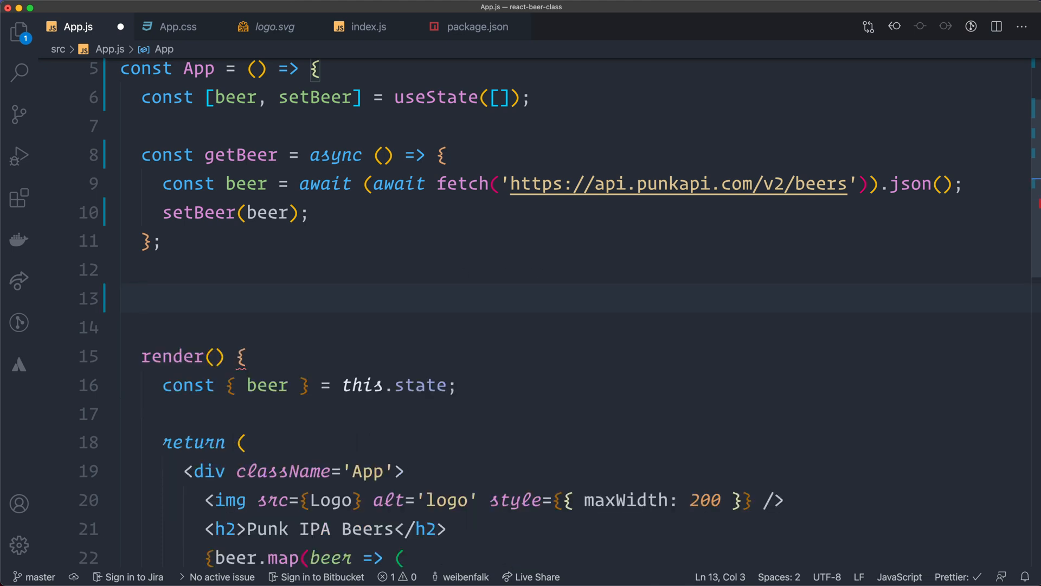
text(useEffect)
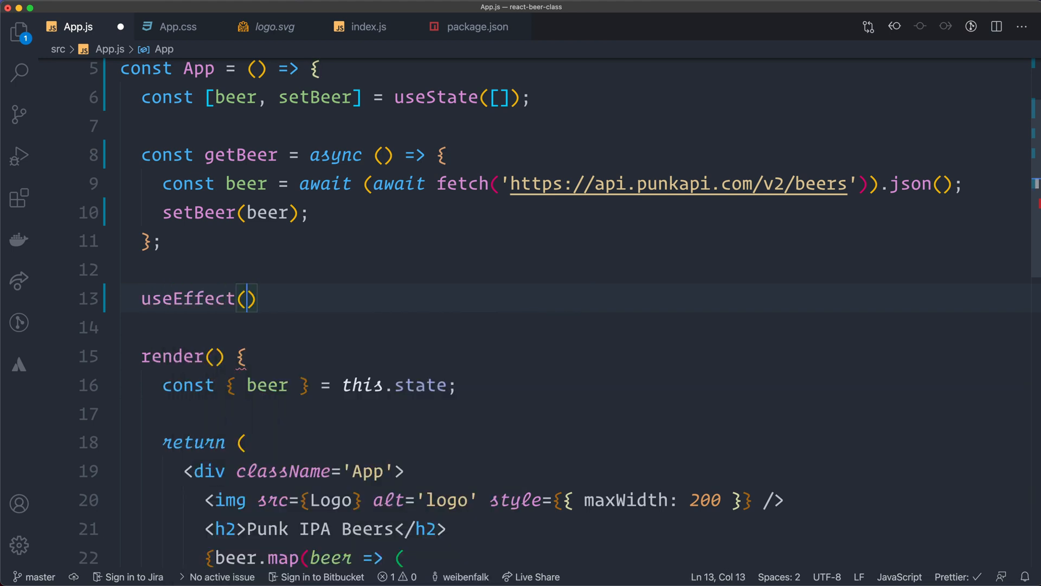
text(() =>))
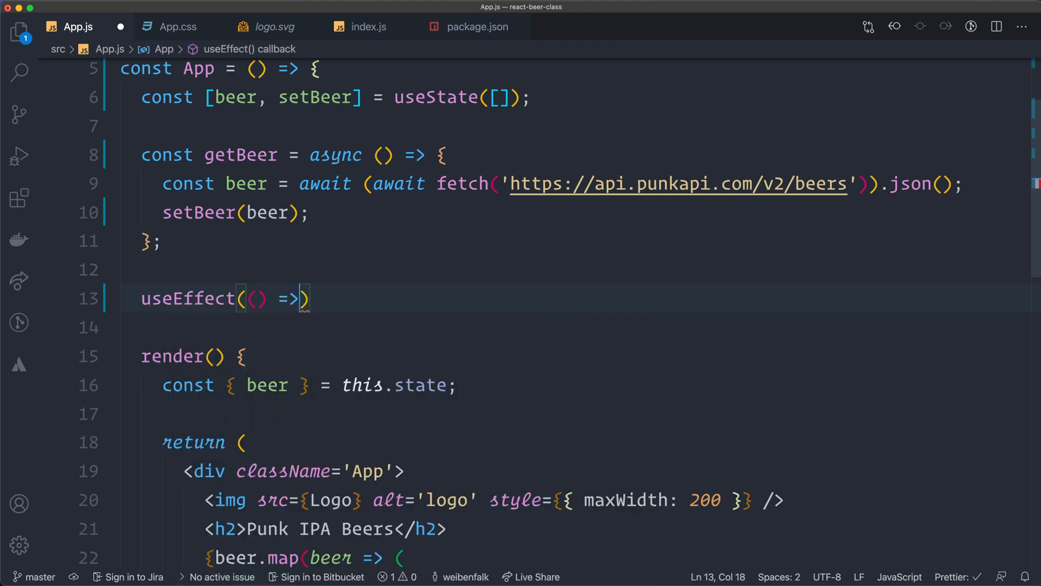
text({)
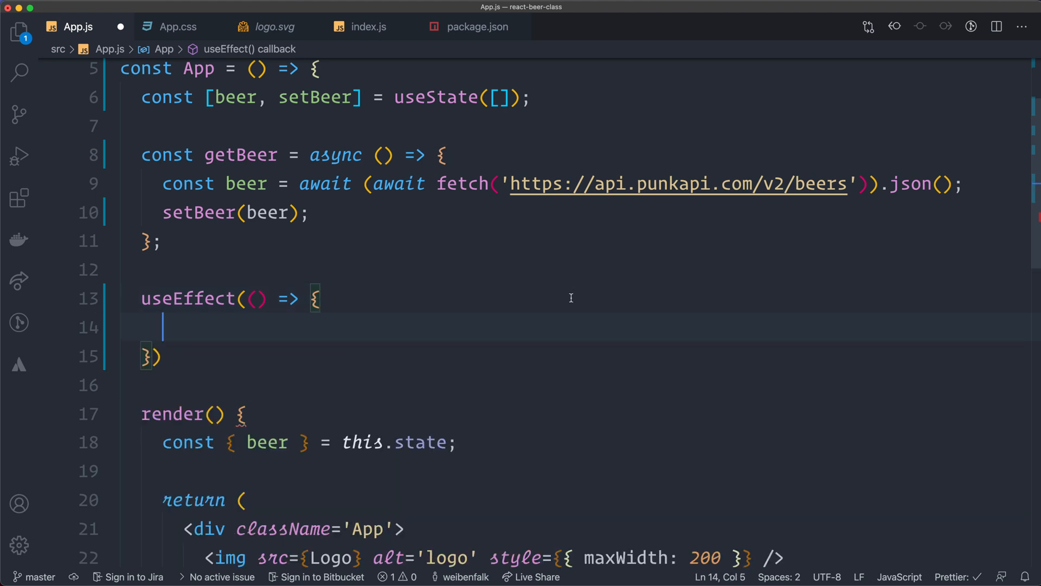
text(getBee)
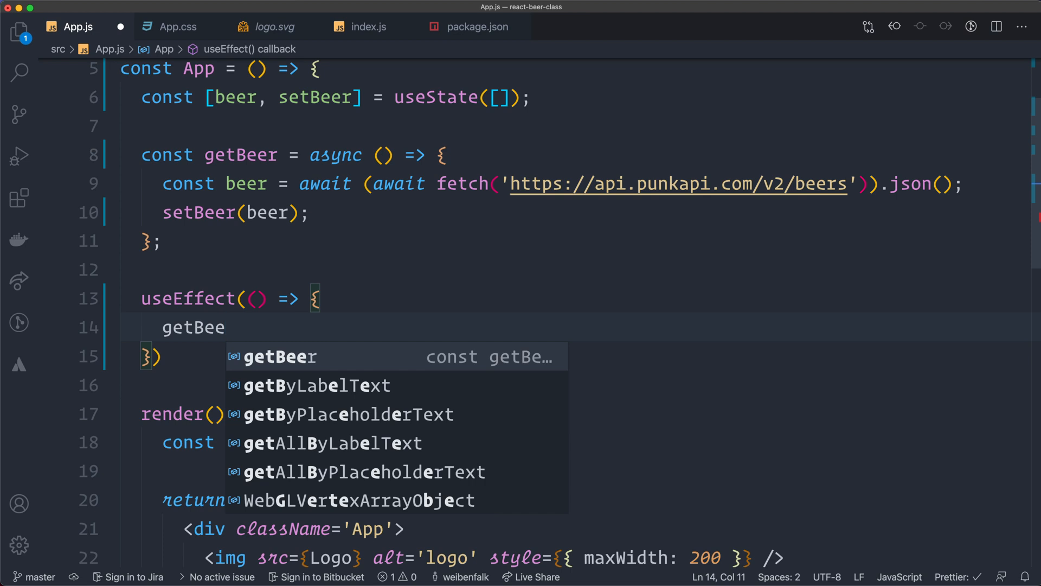
key(Tab)
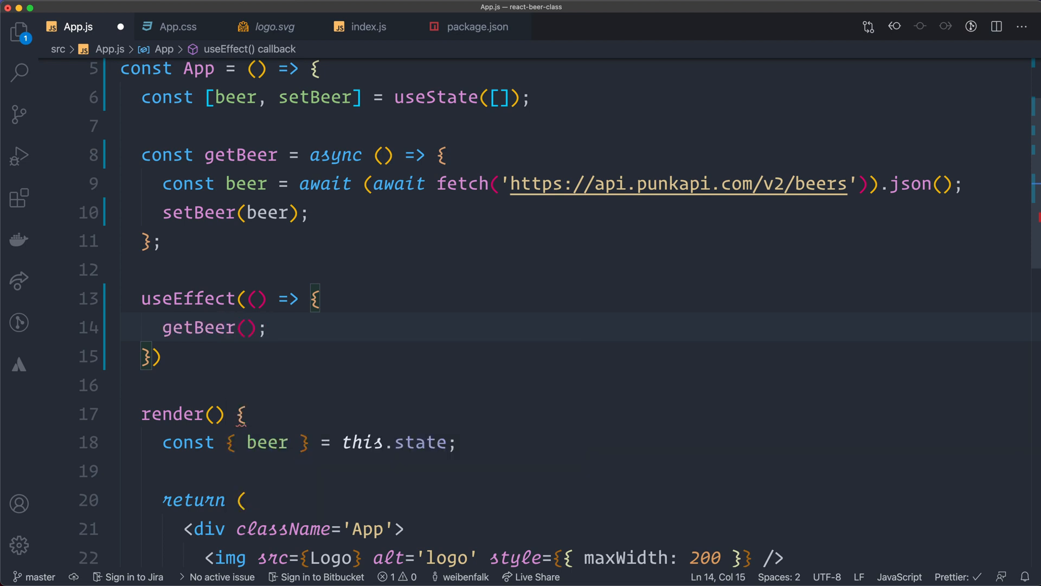
mouse_move(126, 339)
text(, )
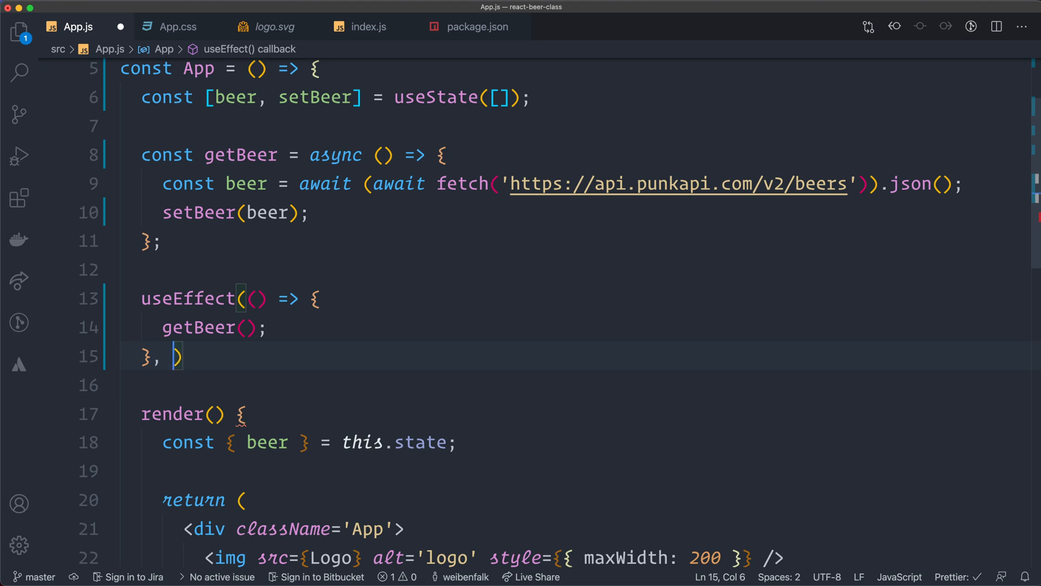
text([])
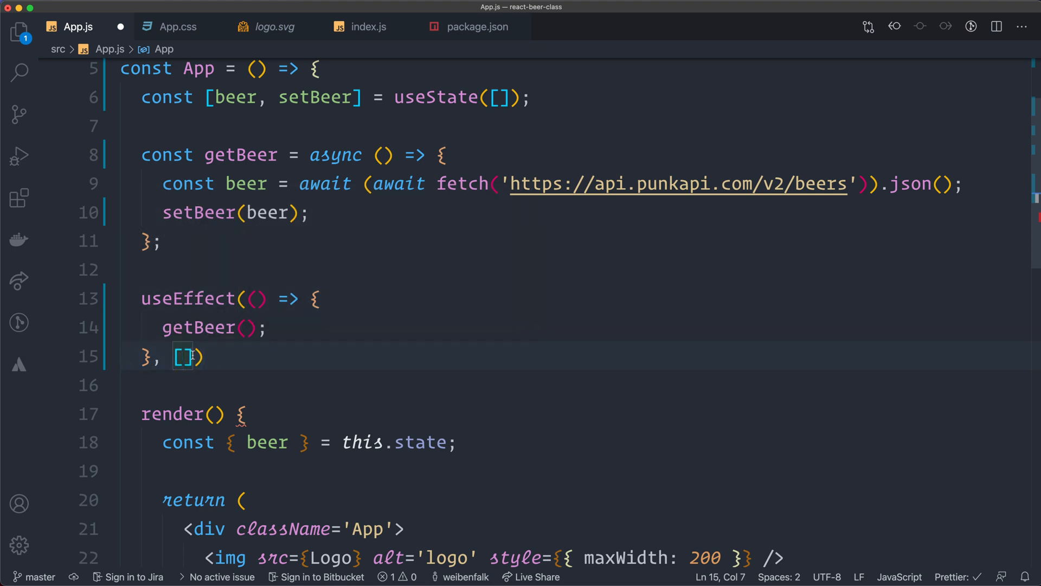
mouse_move(269, 349)
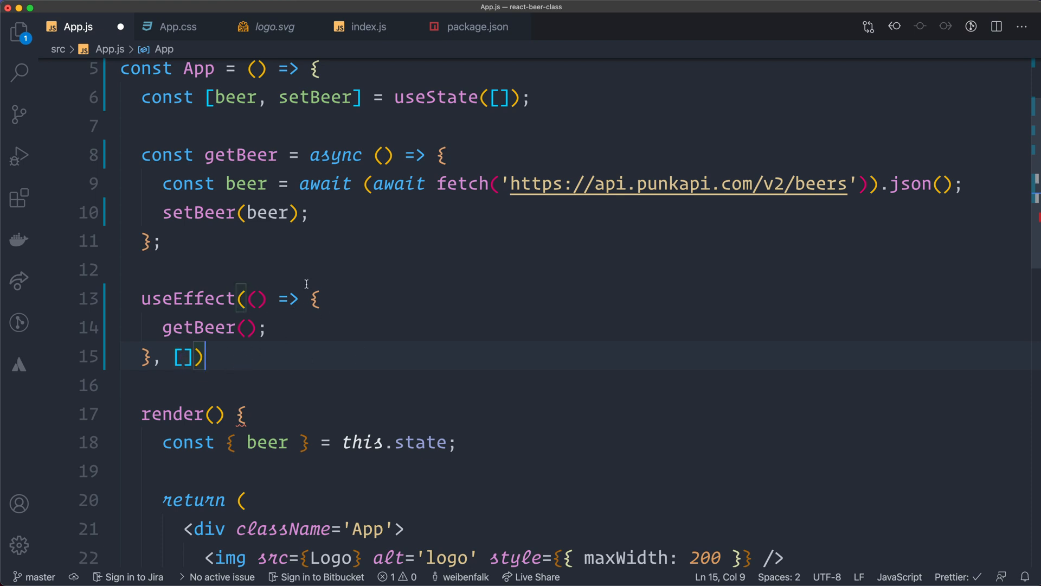
mouse_move(241, 360)
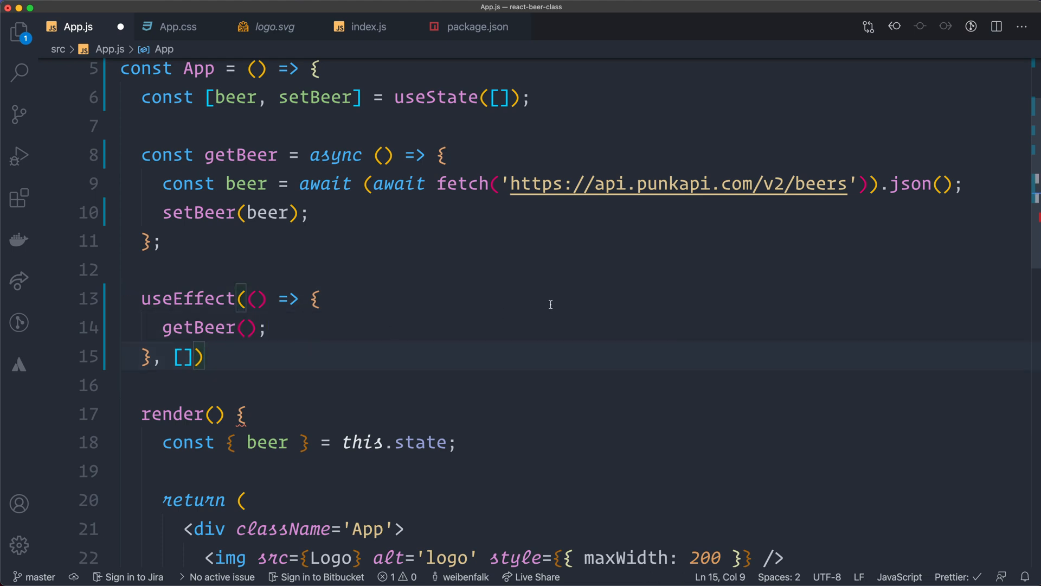
scroll(down, 3)
text(;)
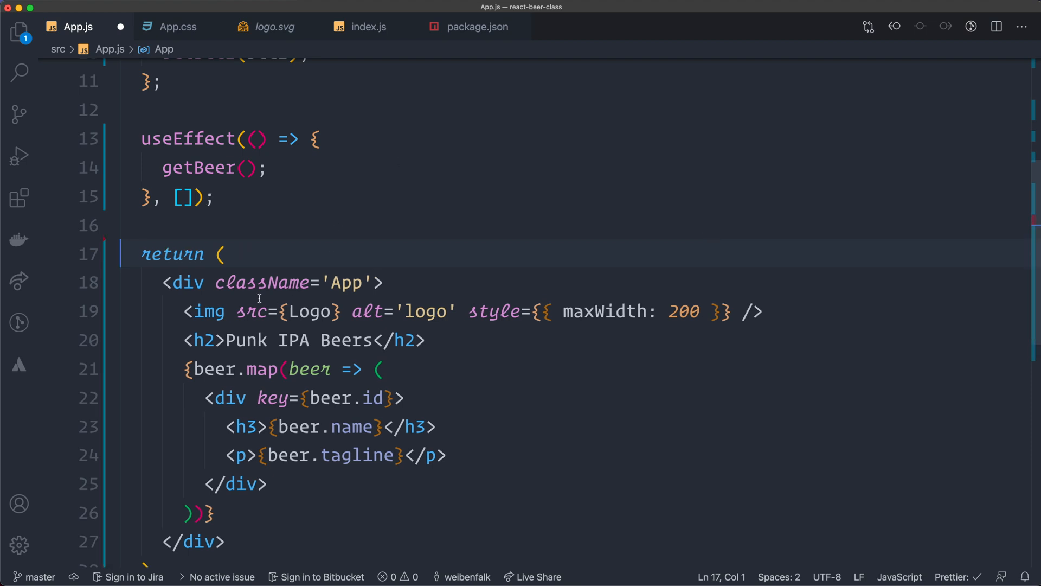
Scroll down App.js through the JSX that App now returns directly.
scroll(down, 3)
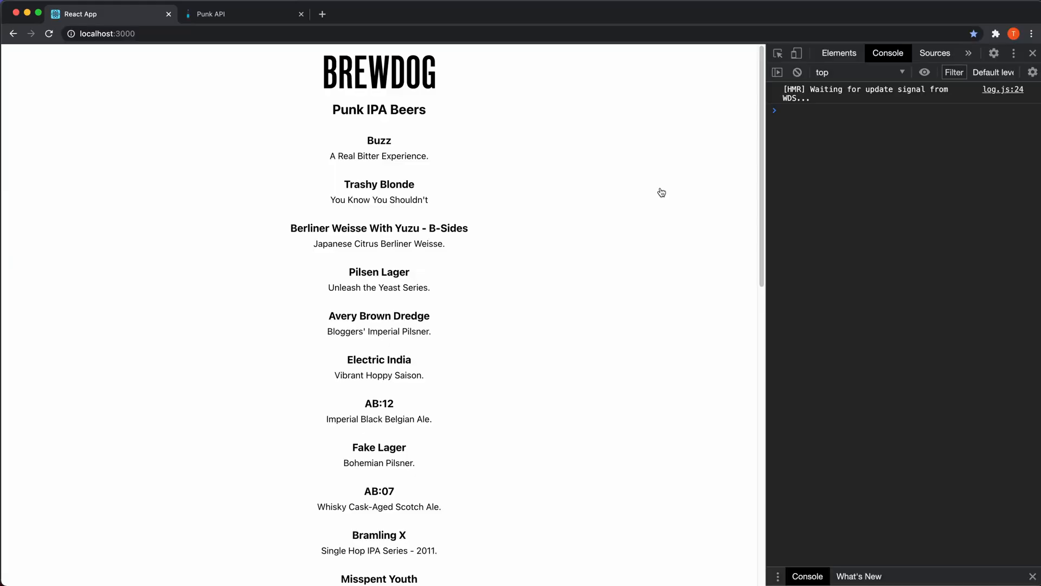
Reload localhost:3000 twice to confirm the Brewdog Punk IPA list still renders.
click(48, 33)
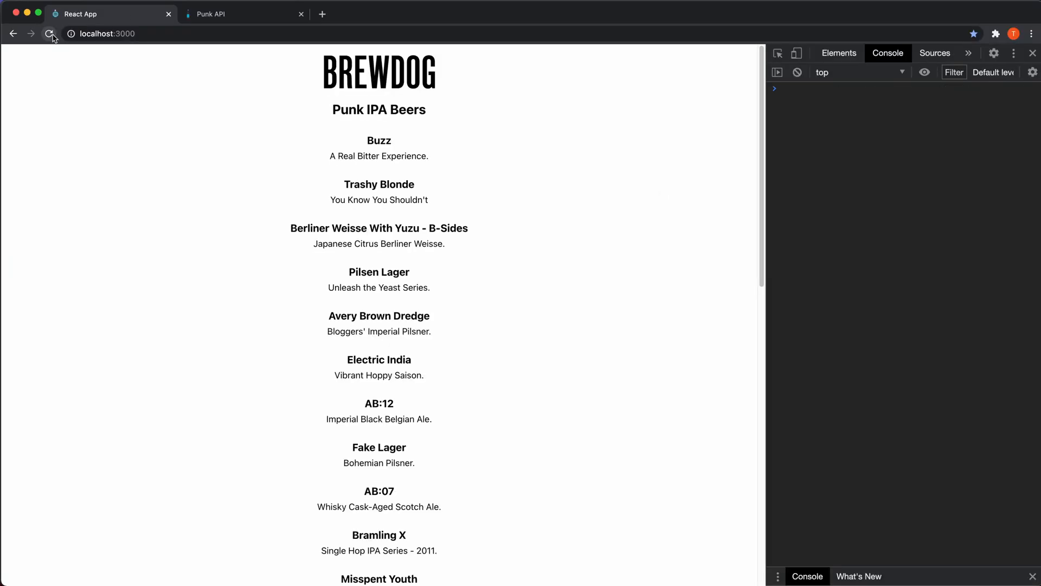
click(49, 34)
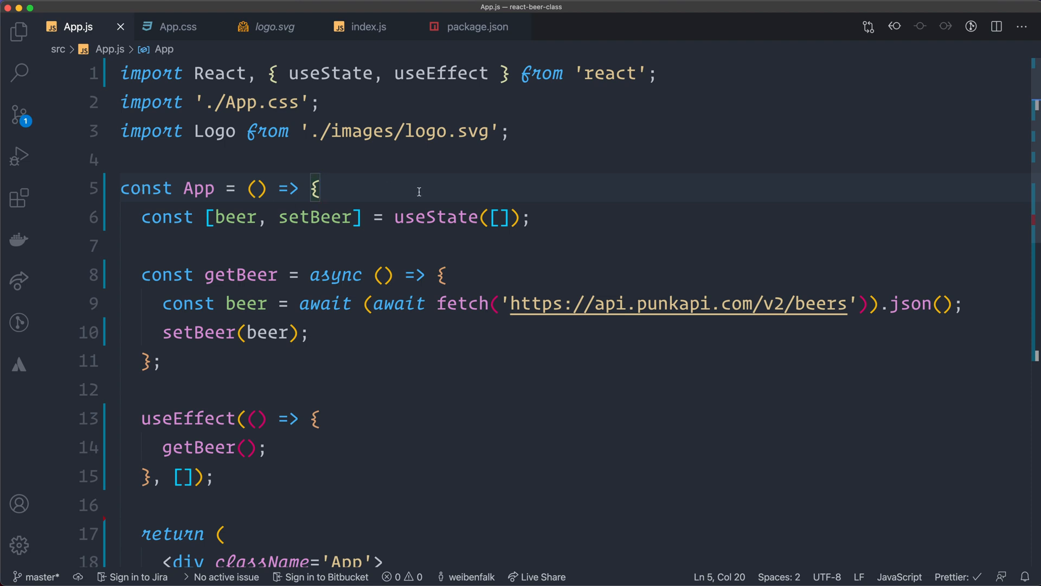
mouse_move(557, 384)
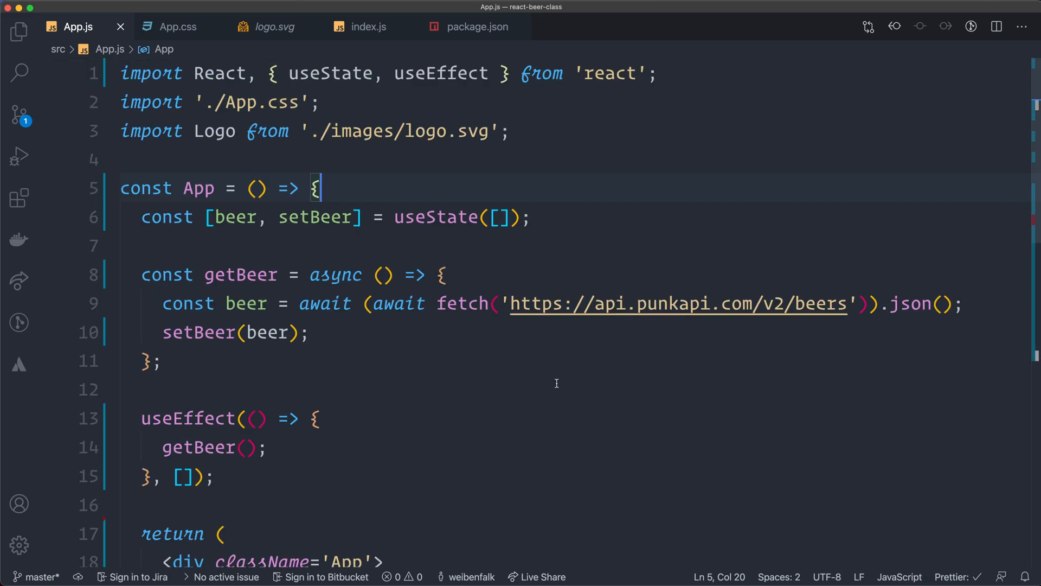
scroll(down, 3)
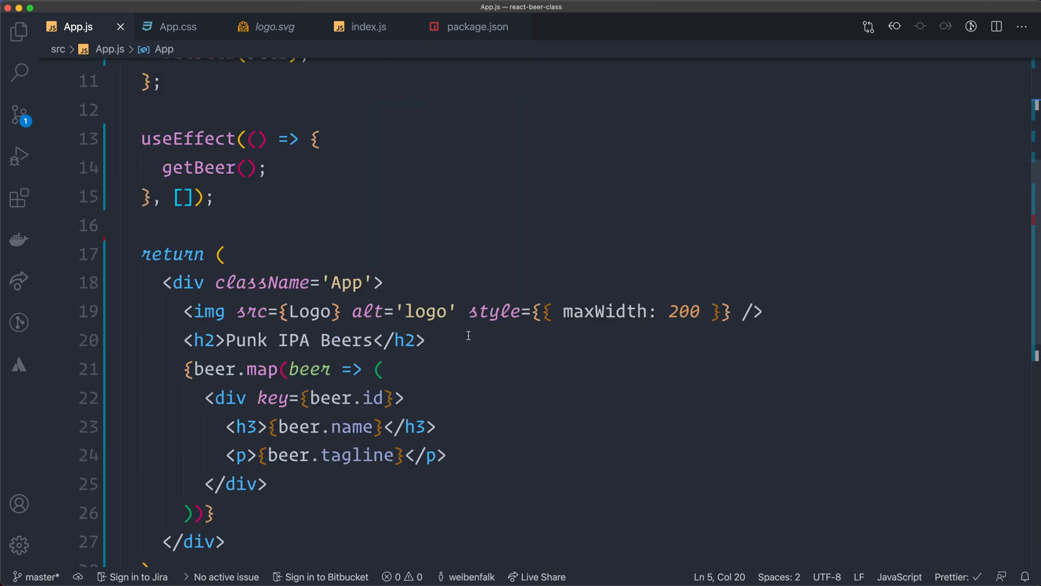